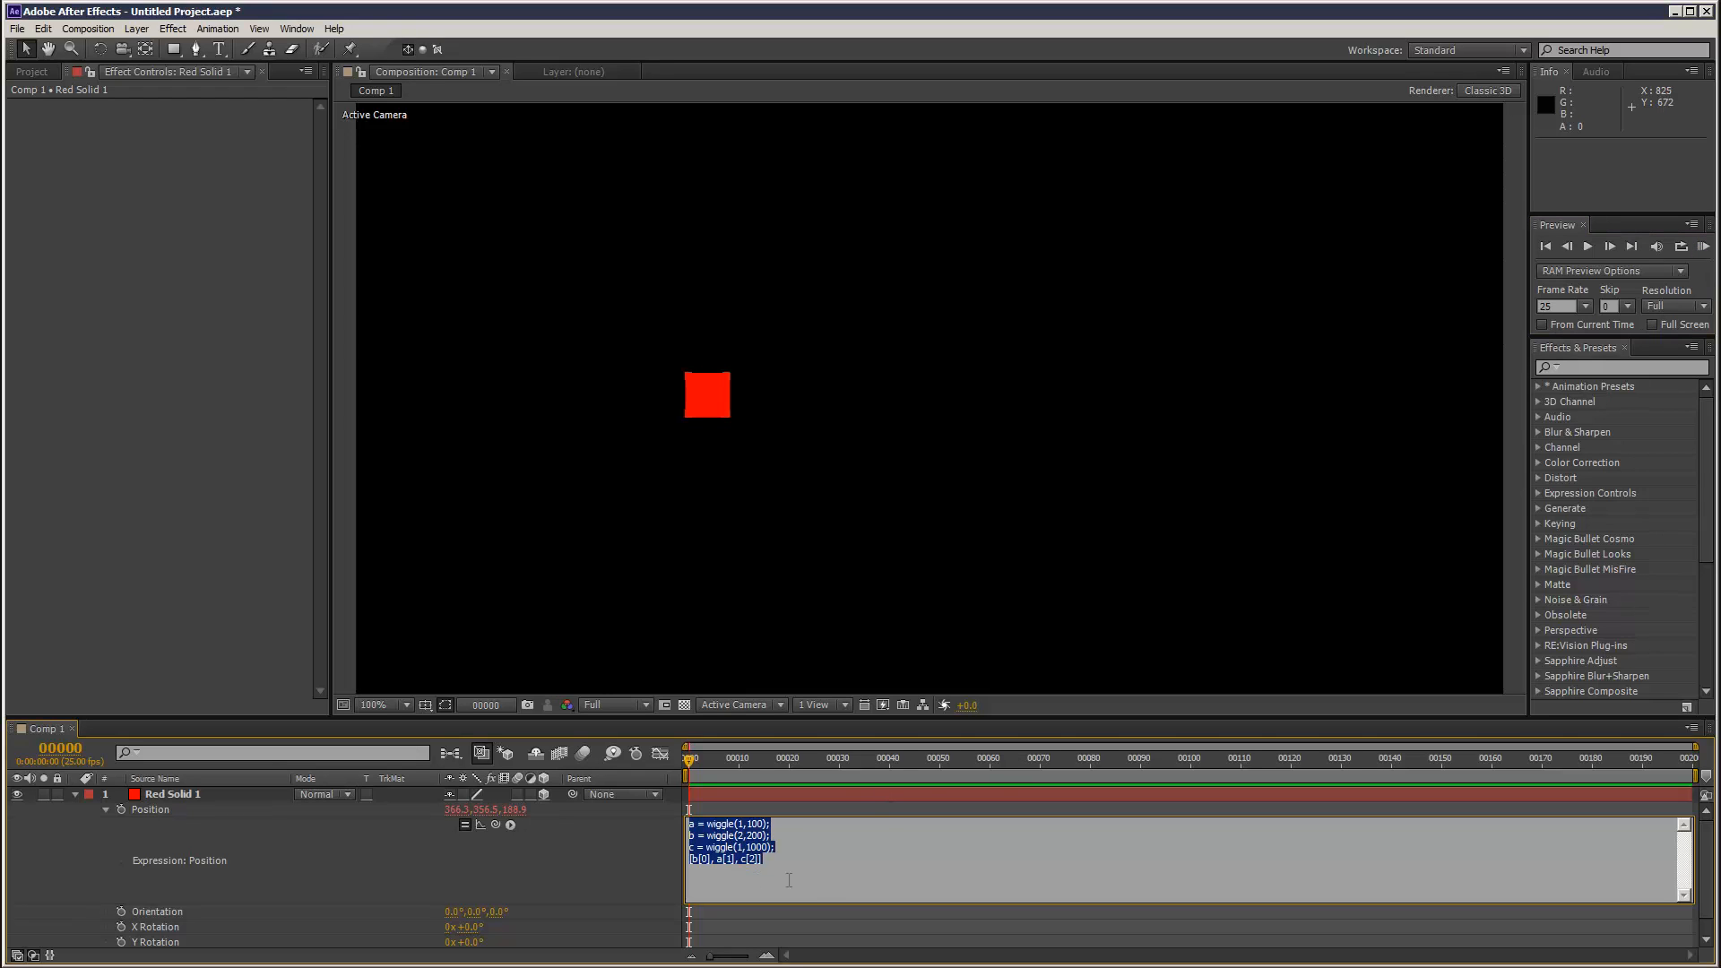
Step: Enter wiggle(1,100); as the red solid's Position expression, replacing the multi-line one
click(814, 760)
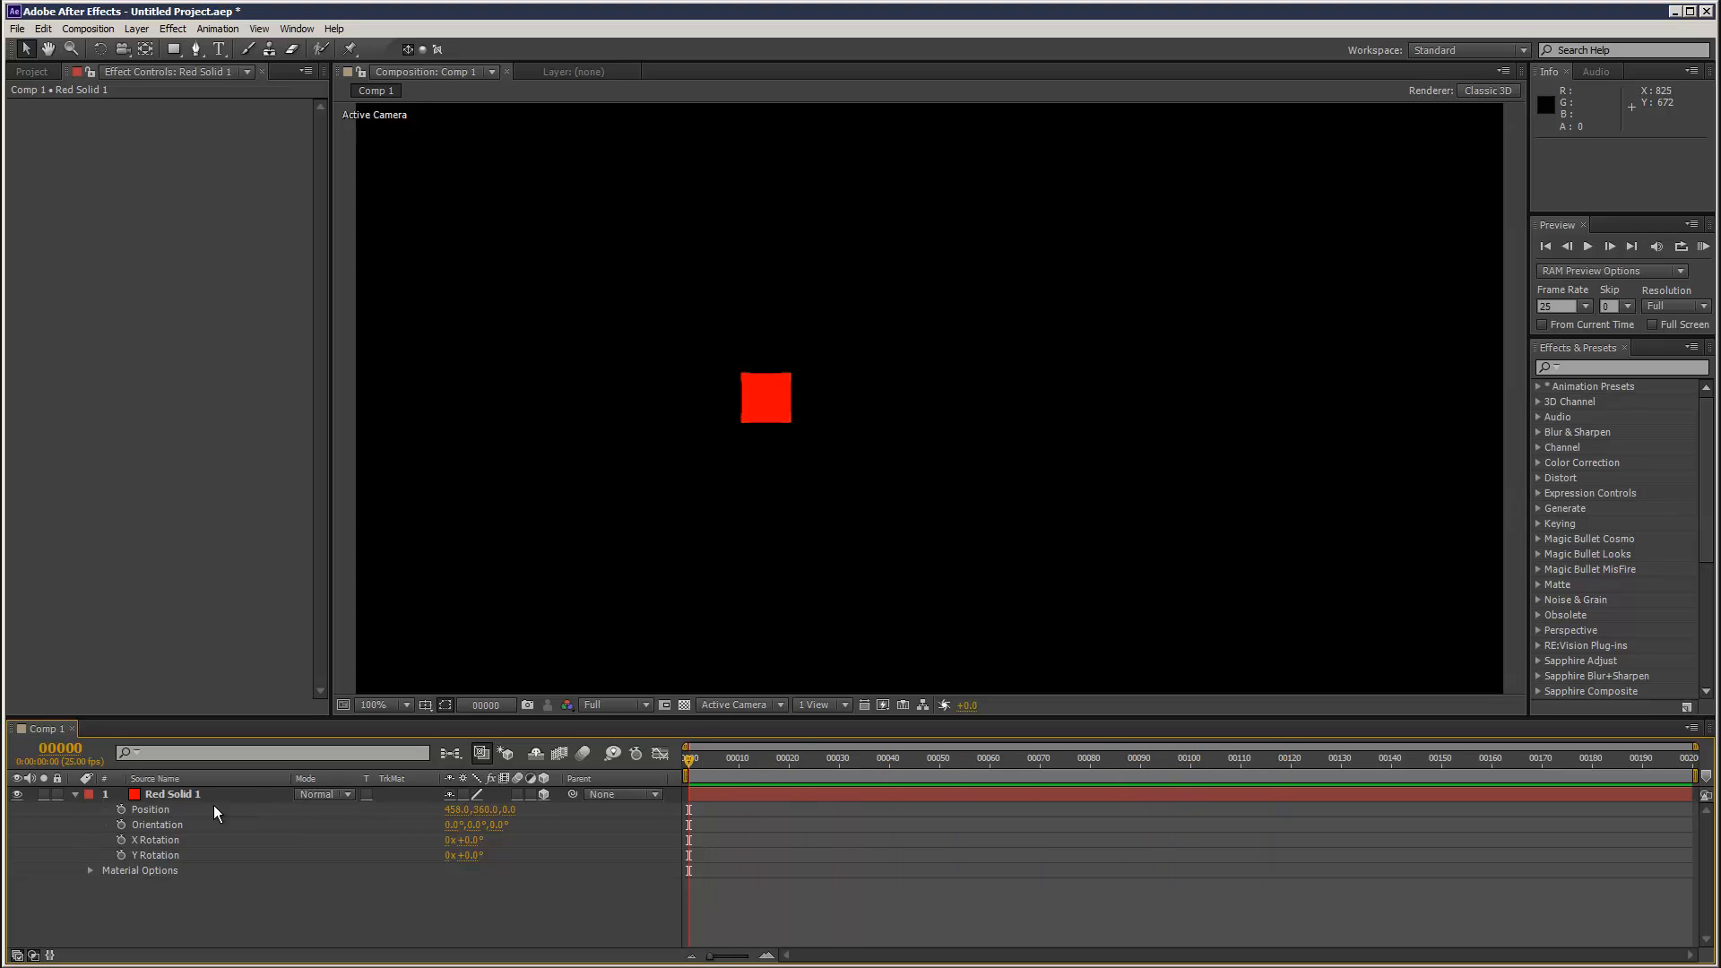
mouse_move(561, 817)
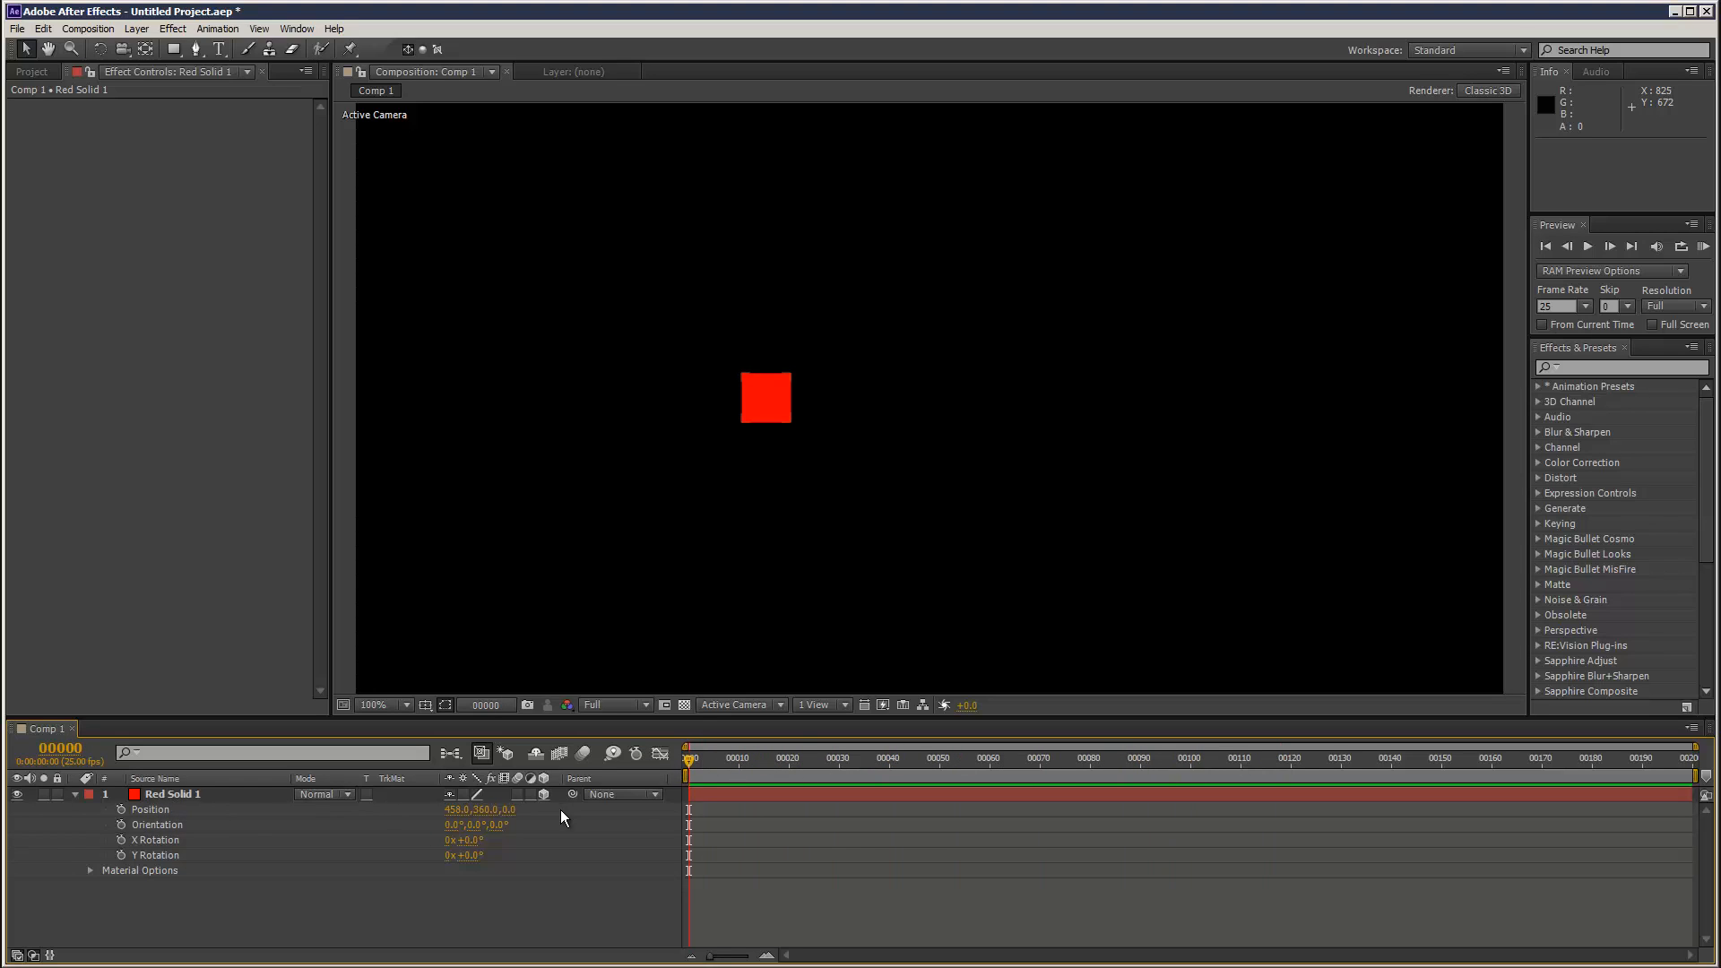
mouse_move(120, 818)
text(wiggle)
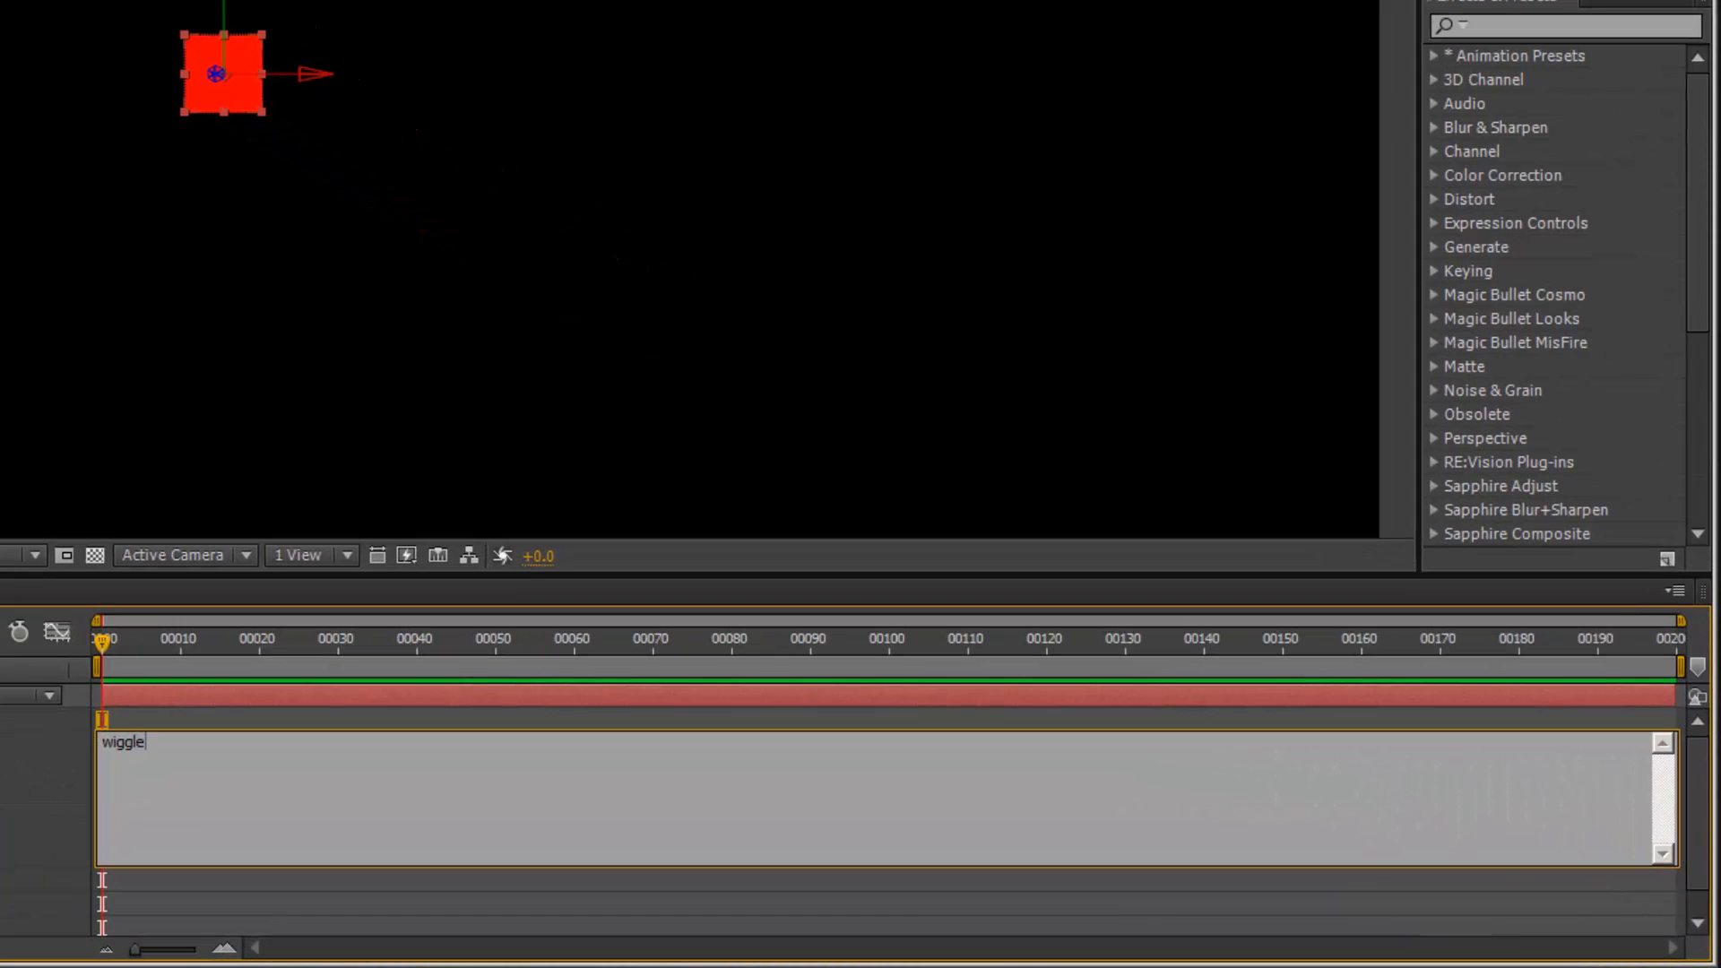
text(()
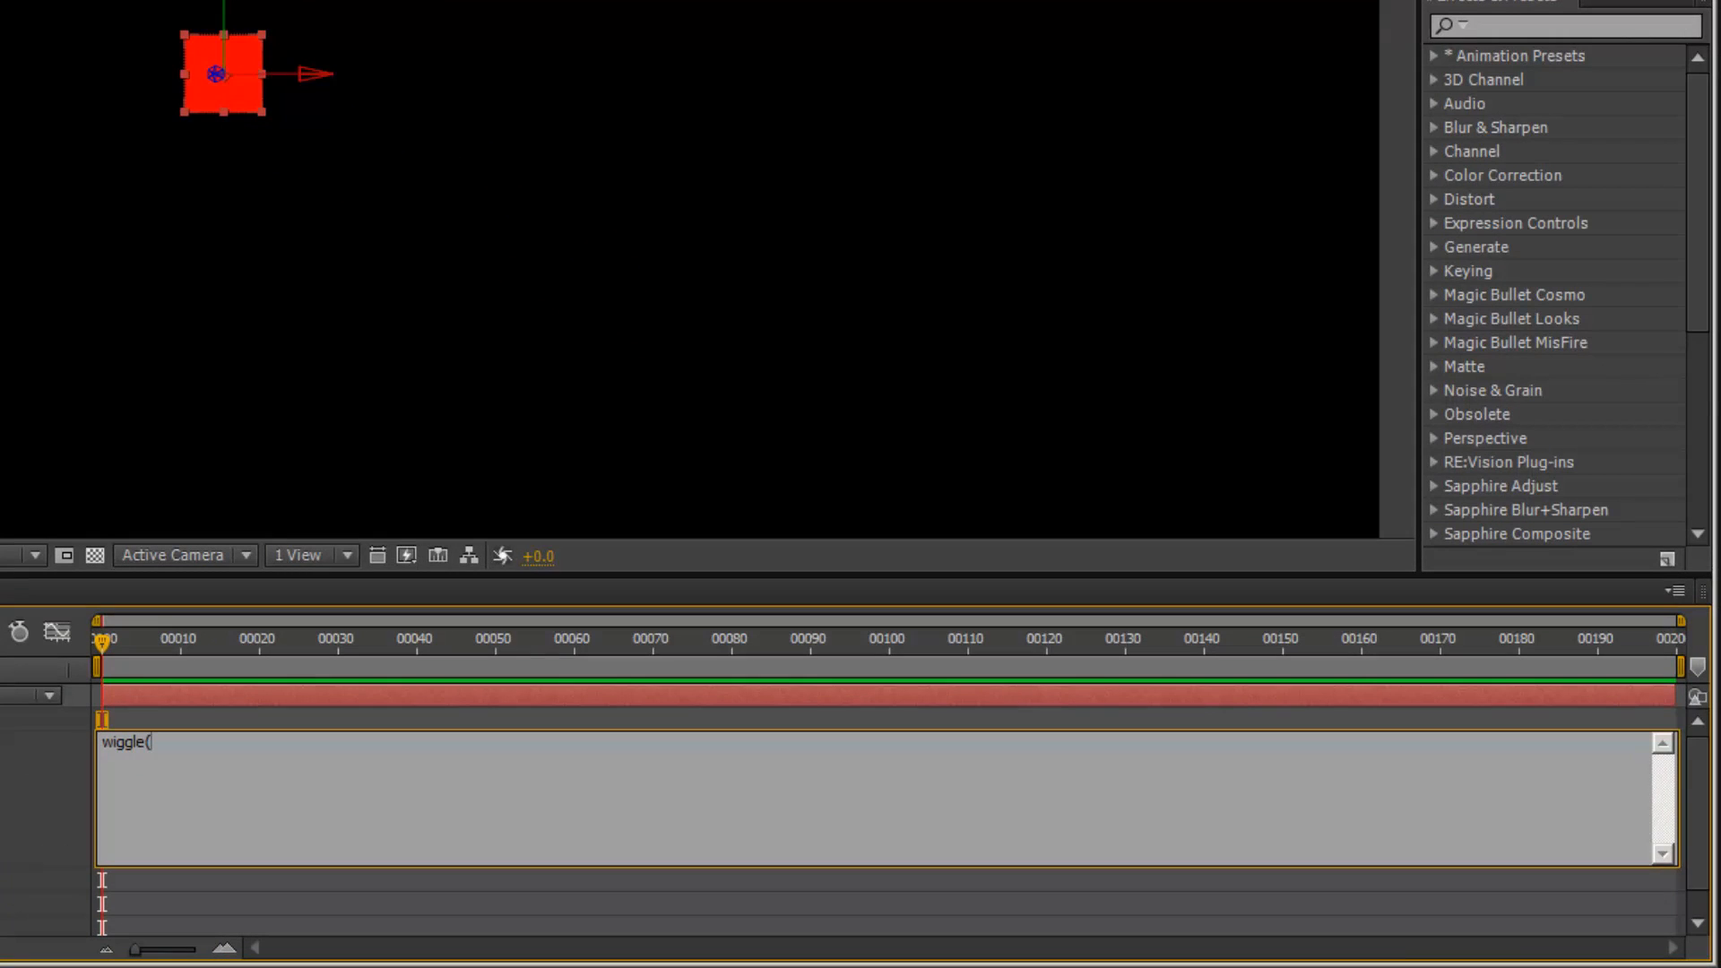
text(1,)
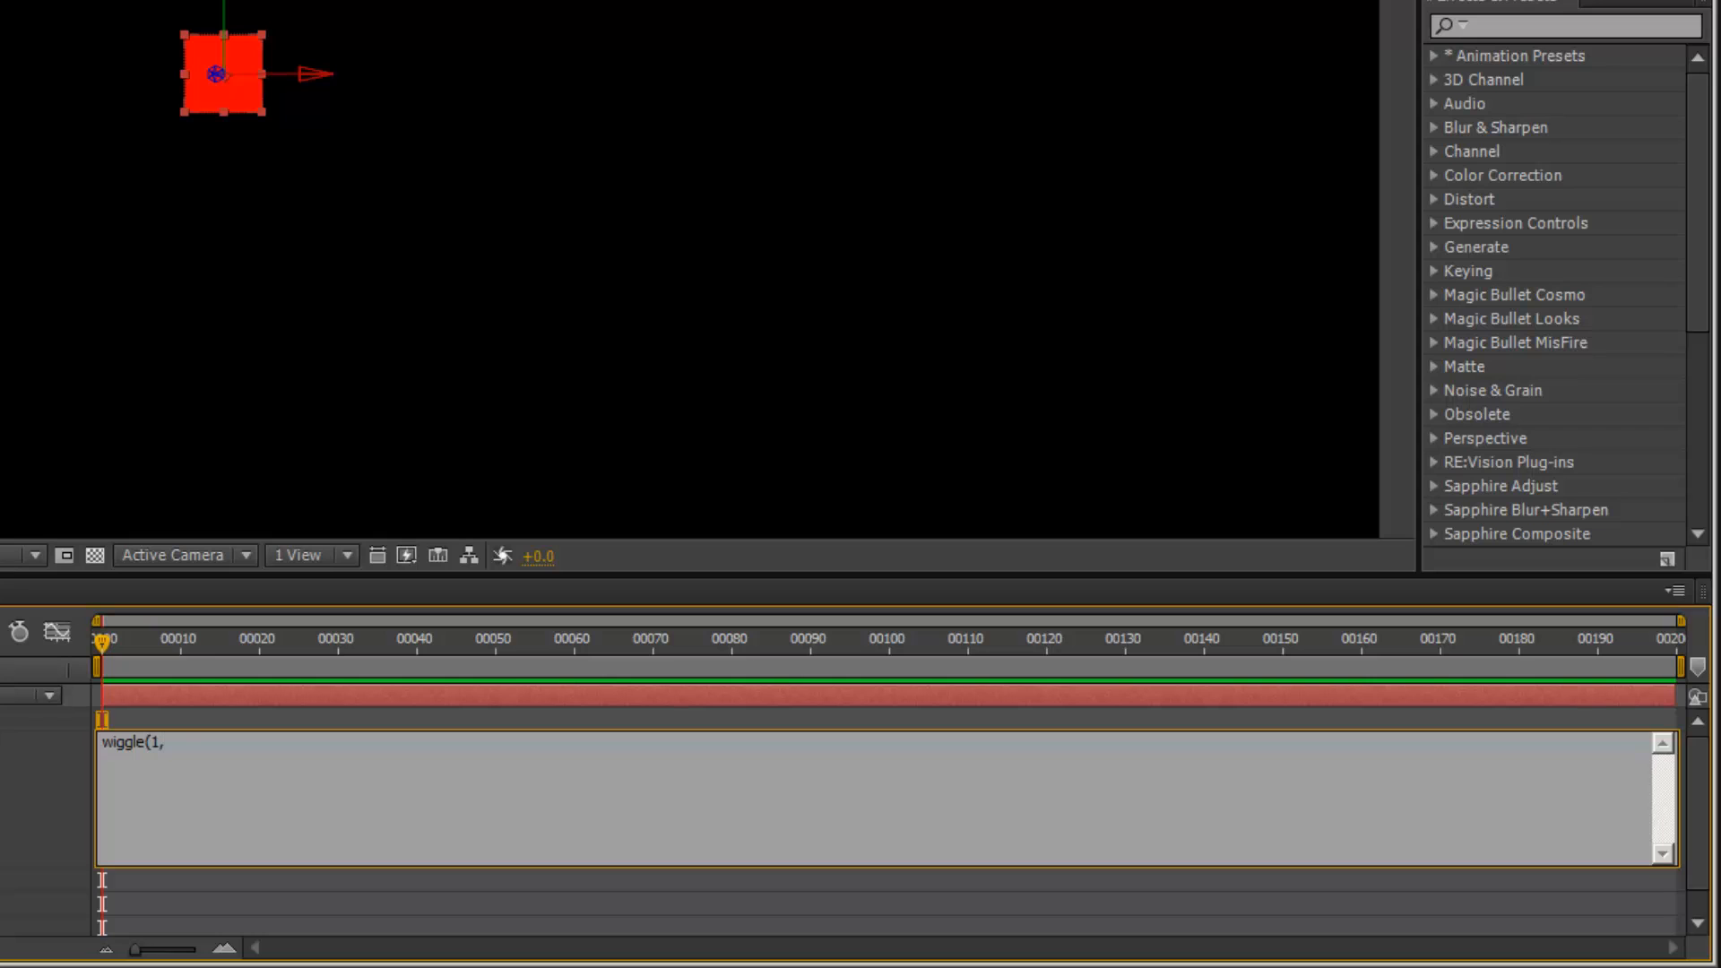
text(100);)
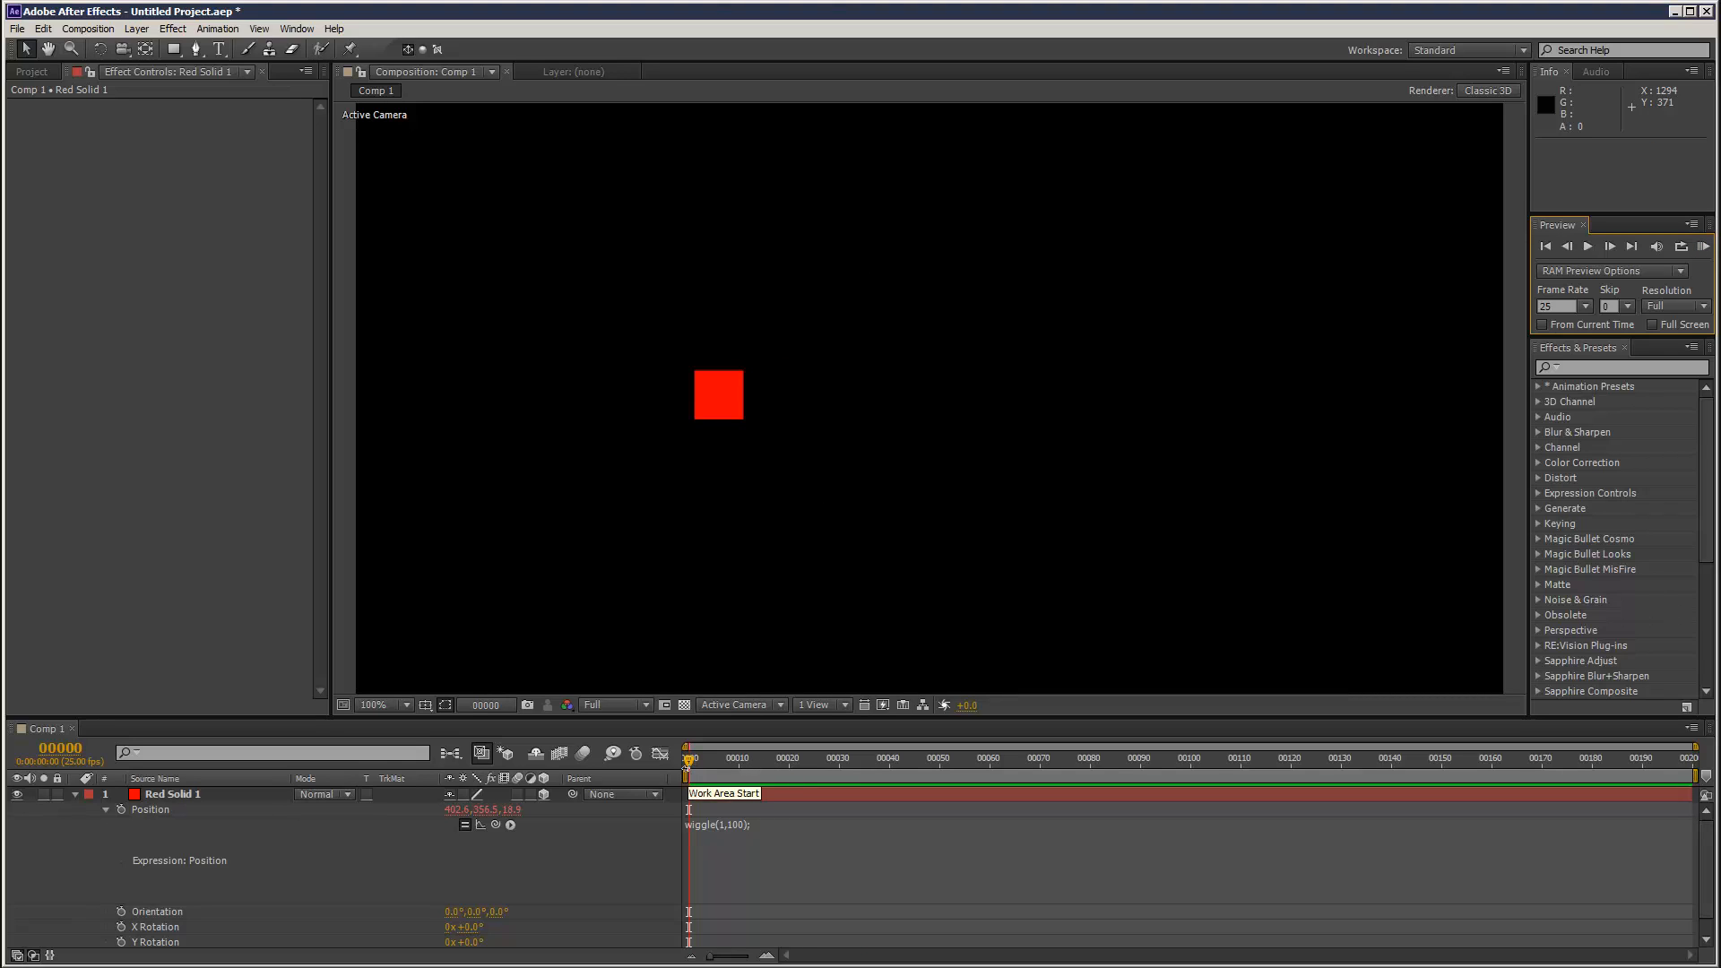
mouse_move(812, 410)
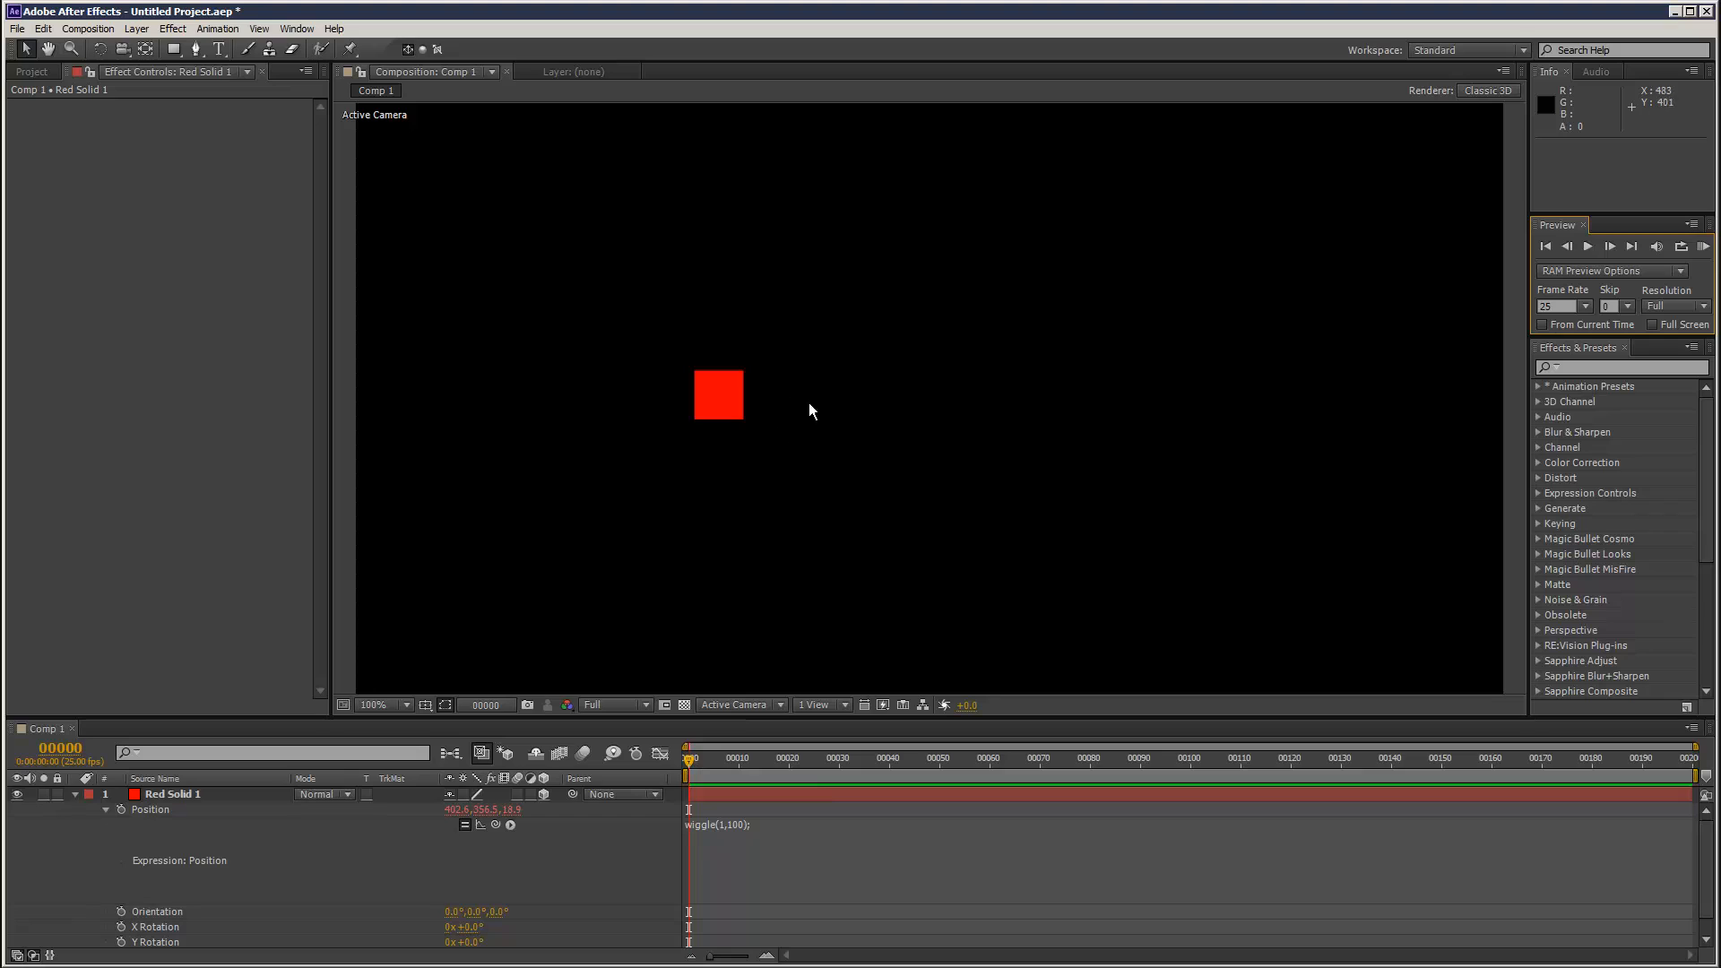
mouse_move(672, 263)
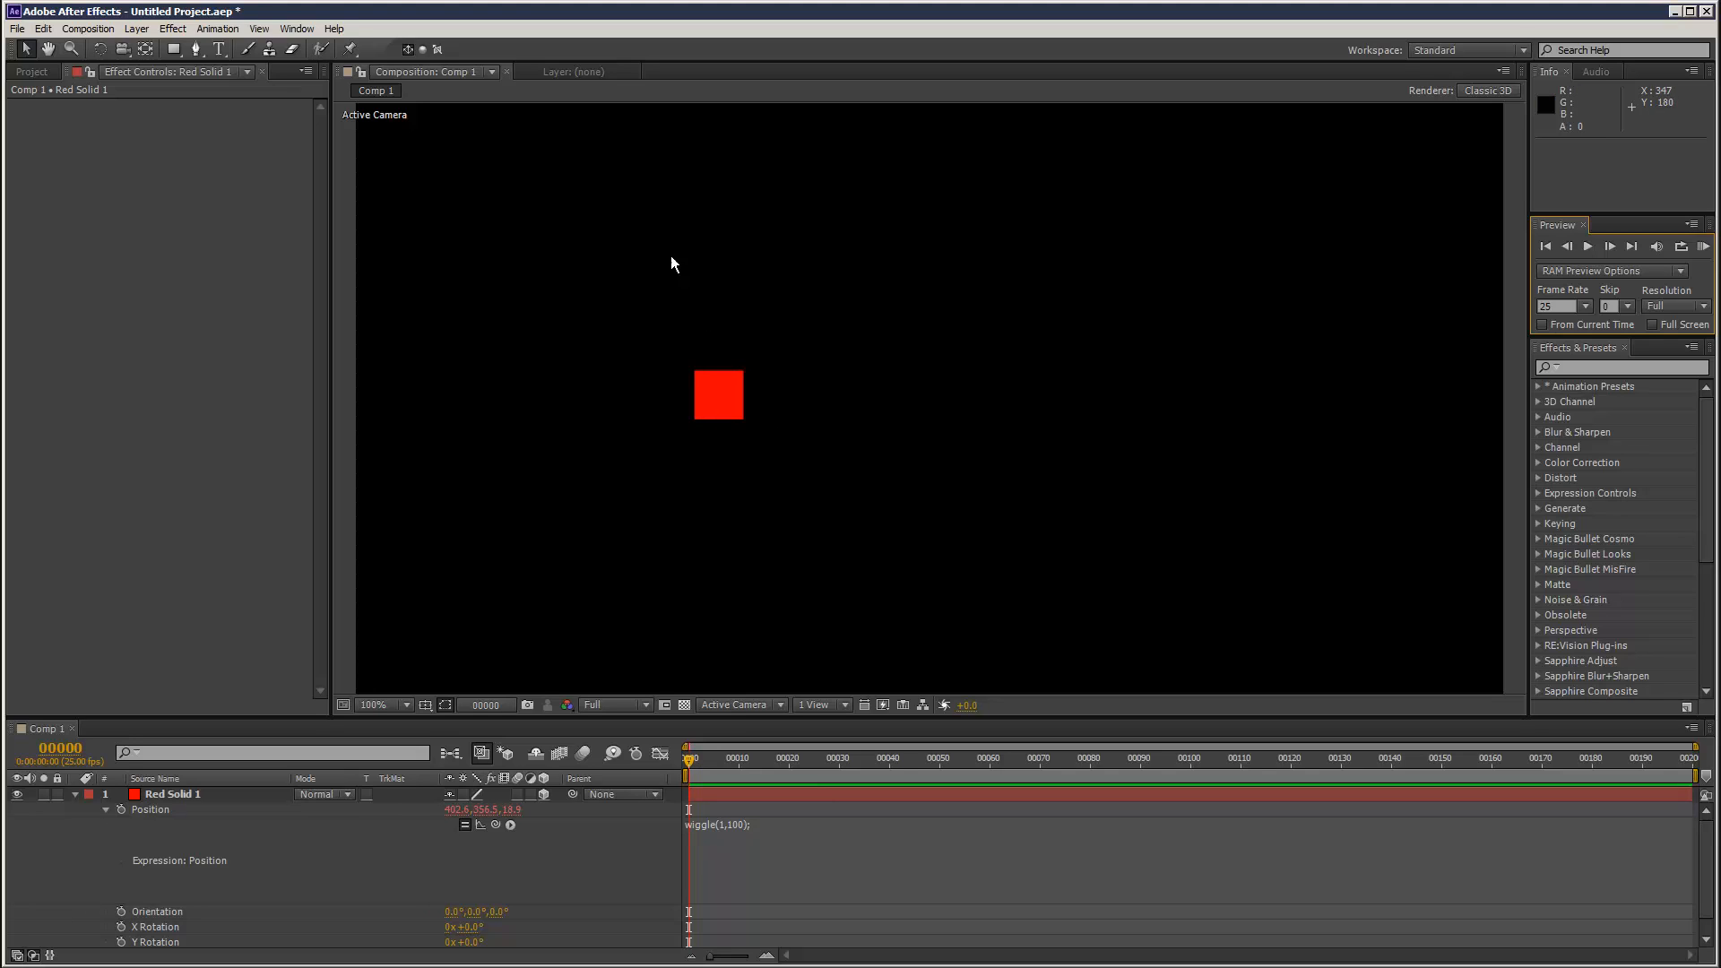
mouse_move(724, 364)
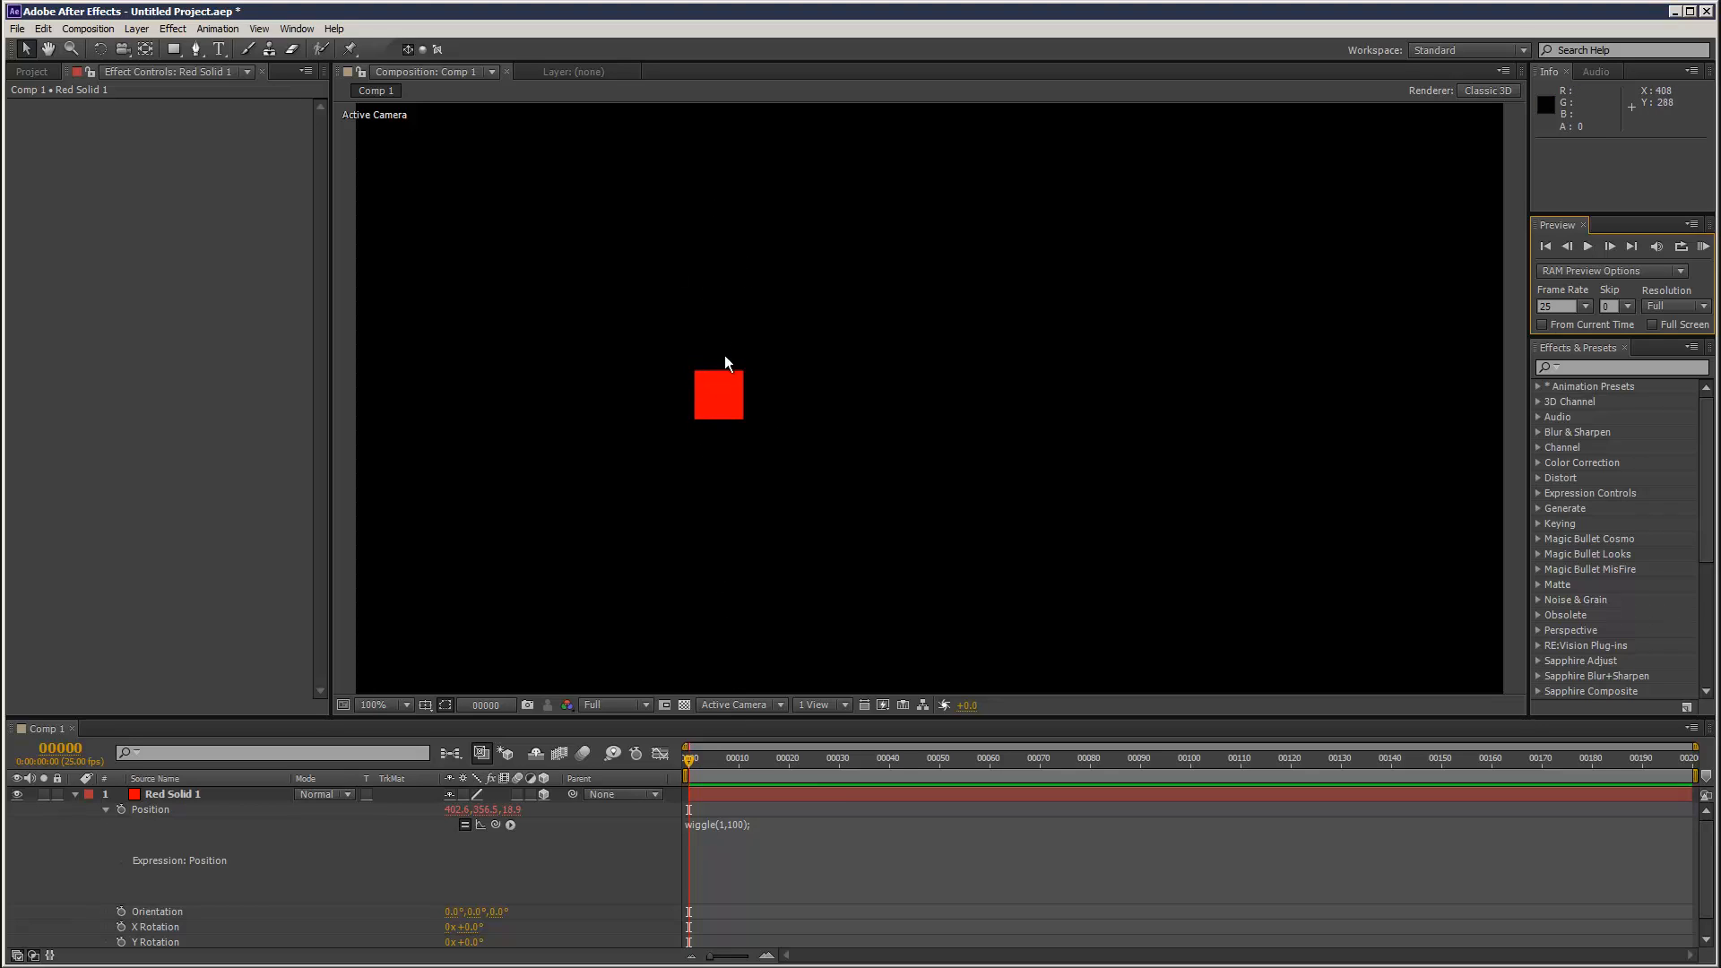
mouse_move(681, 198)
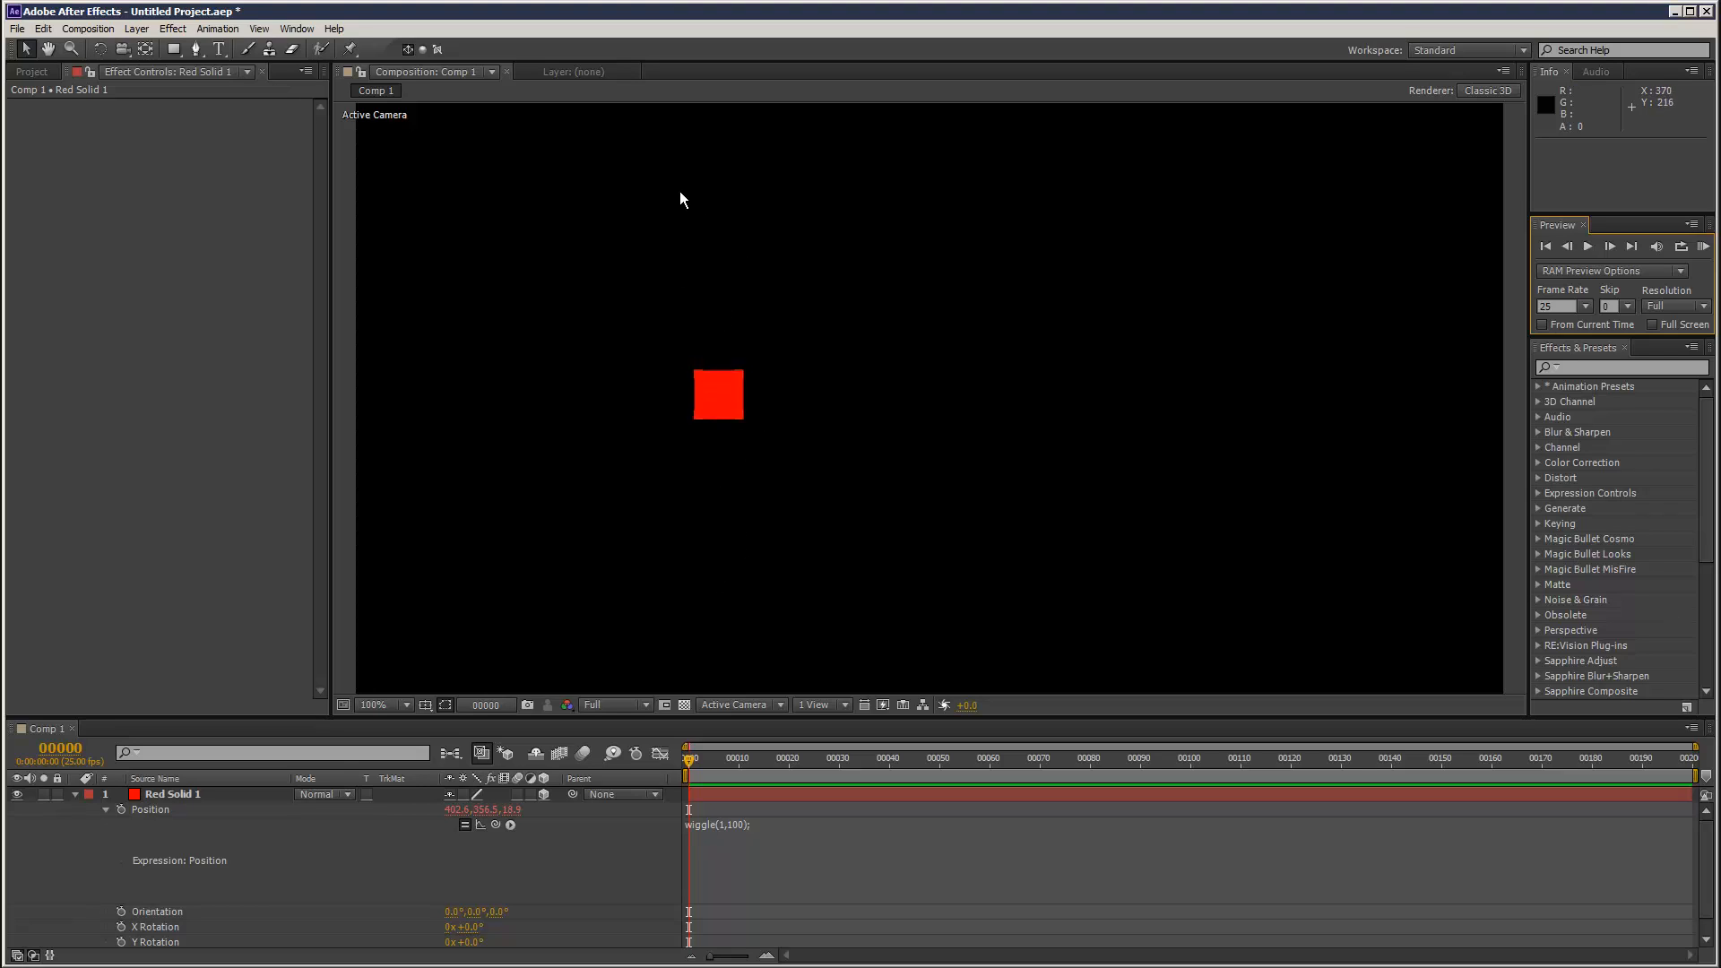
Step: Rewrite the expression as a = wiggle(1,100); [value[0], a[1], value[2]]
double_click(715, 824)
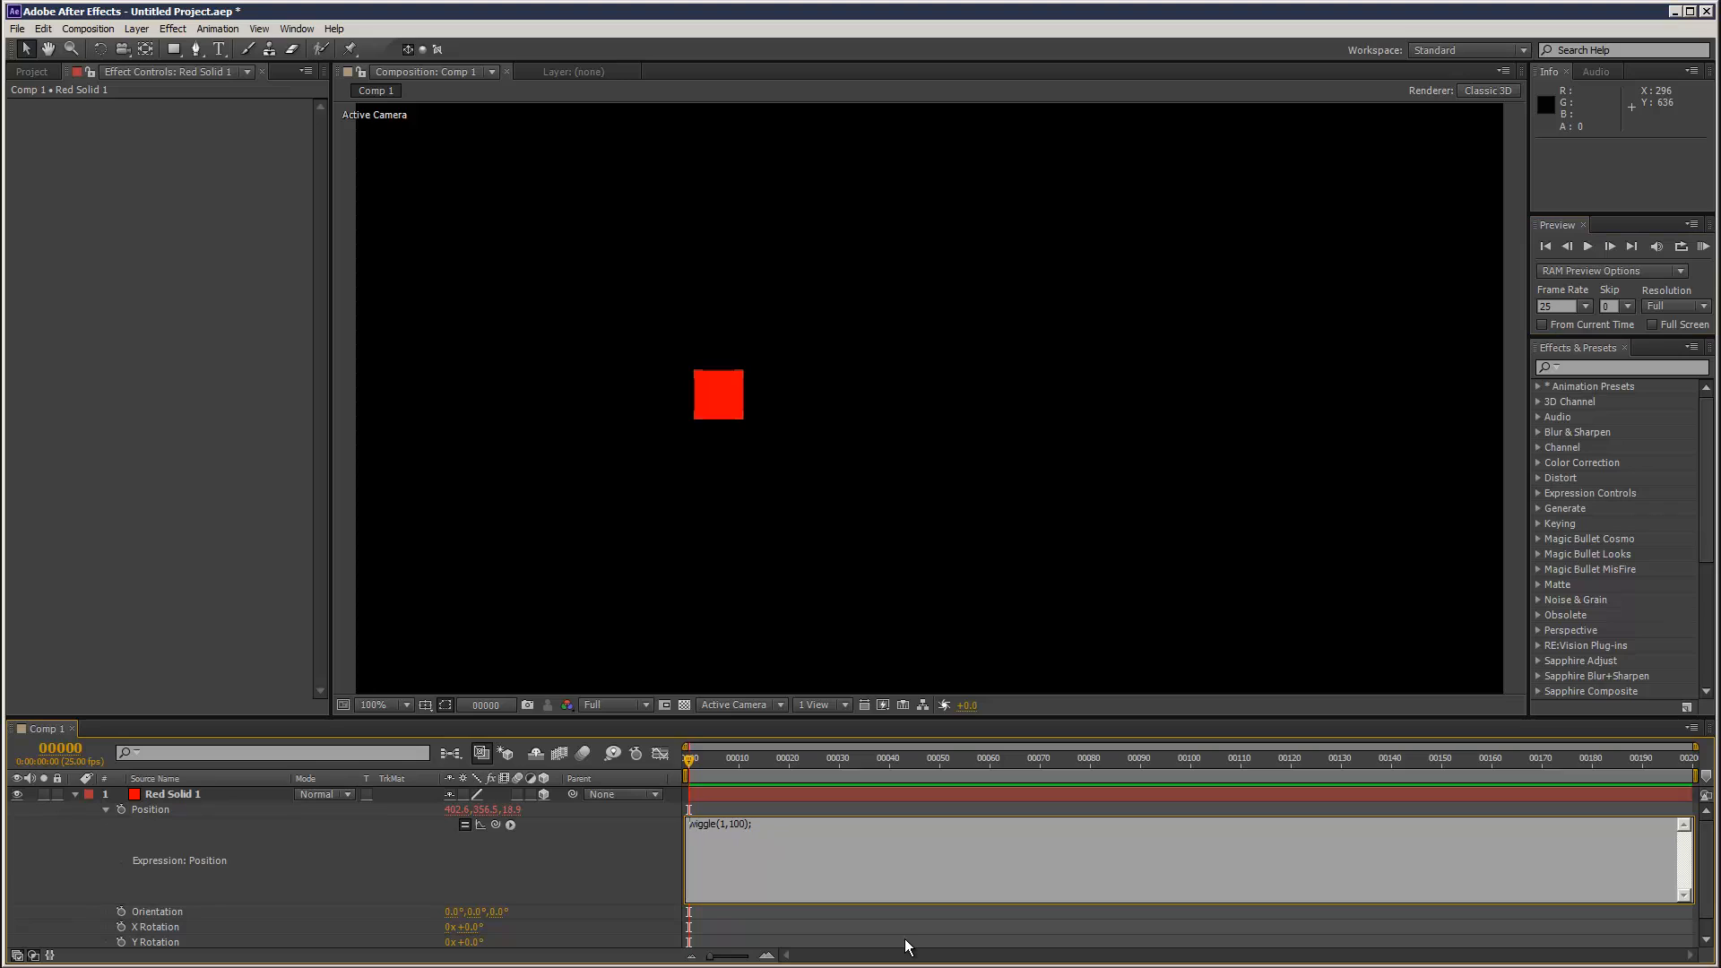
text(a =)
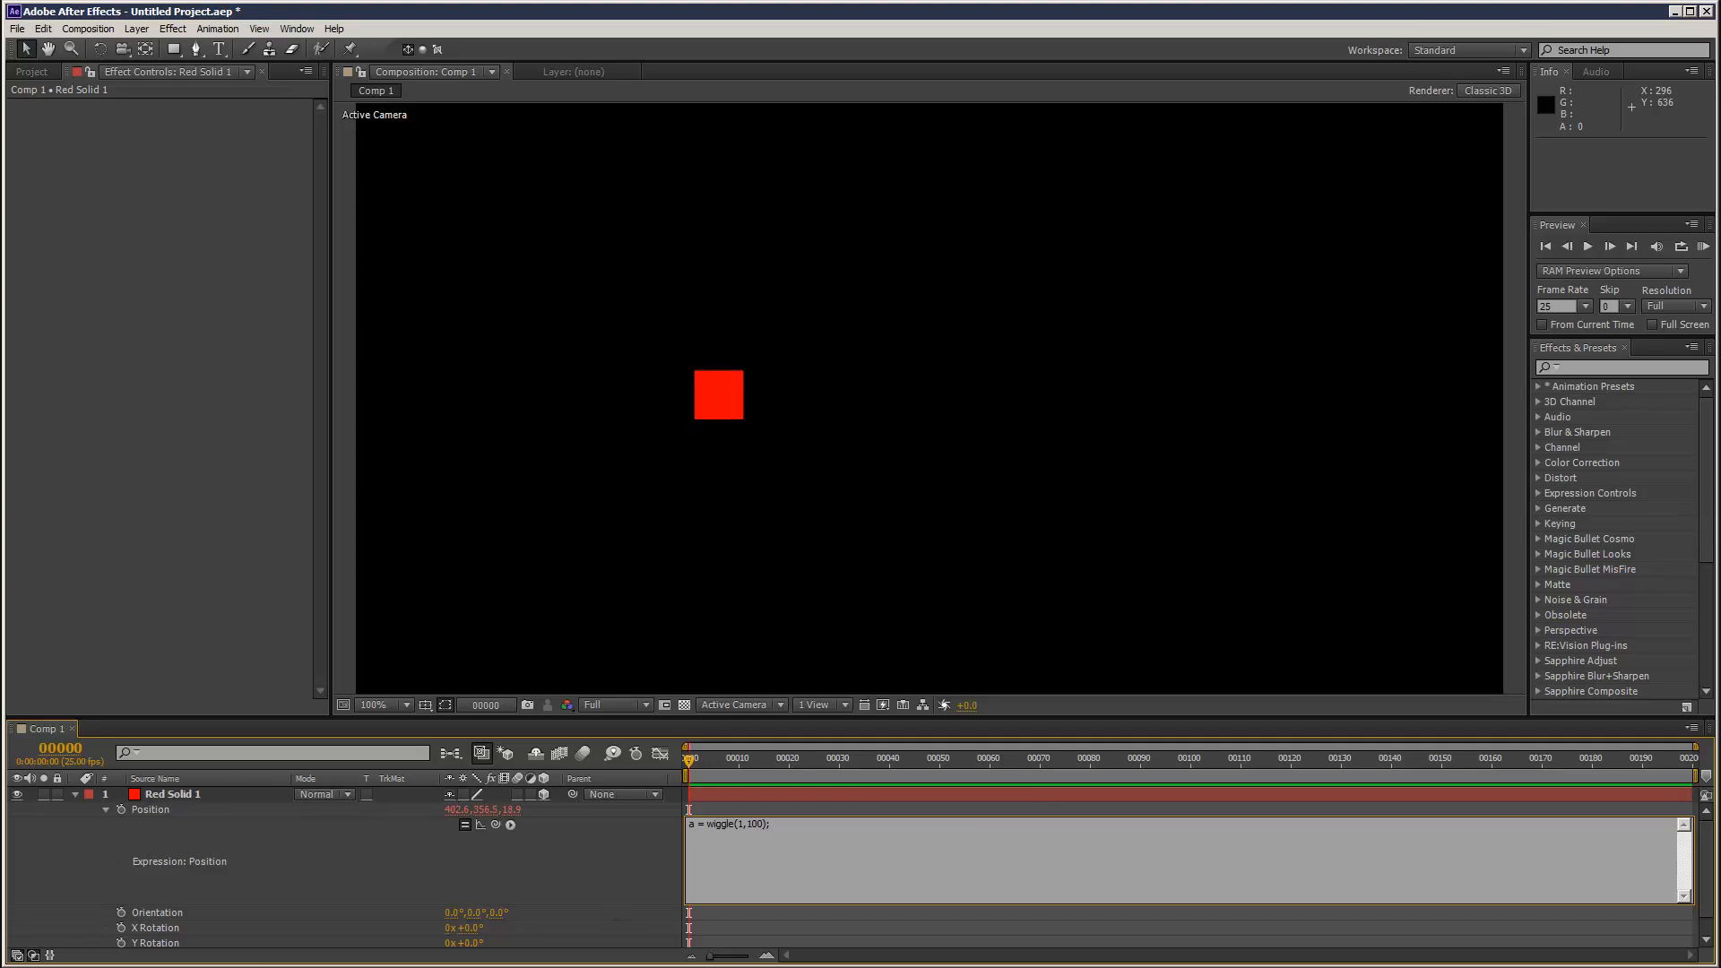
text([value[0)
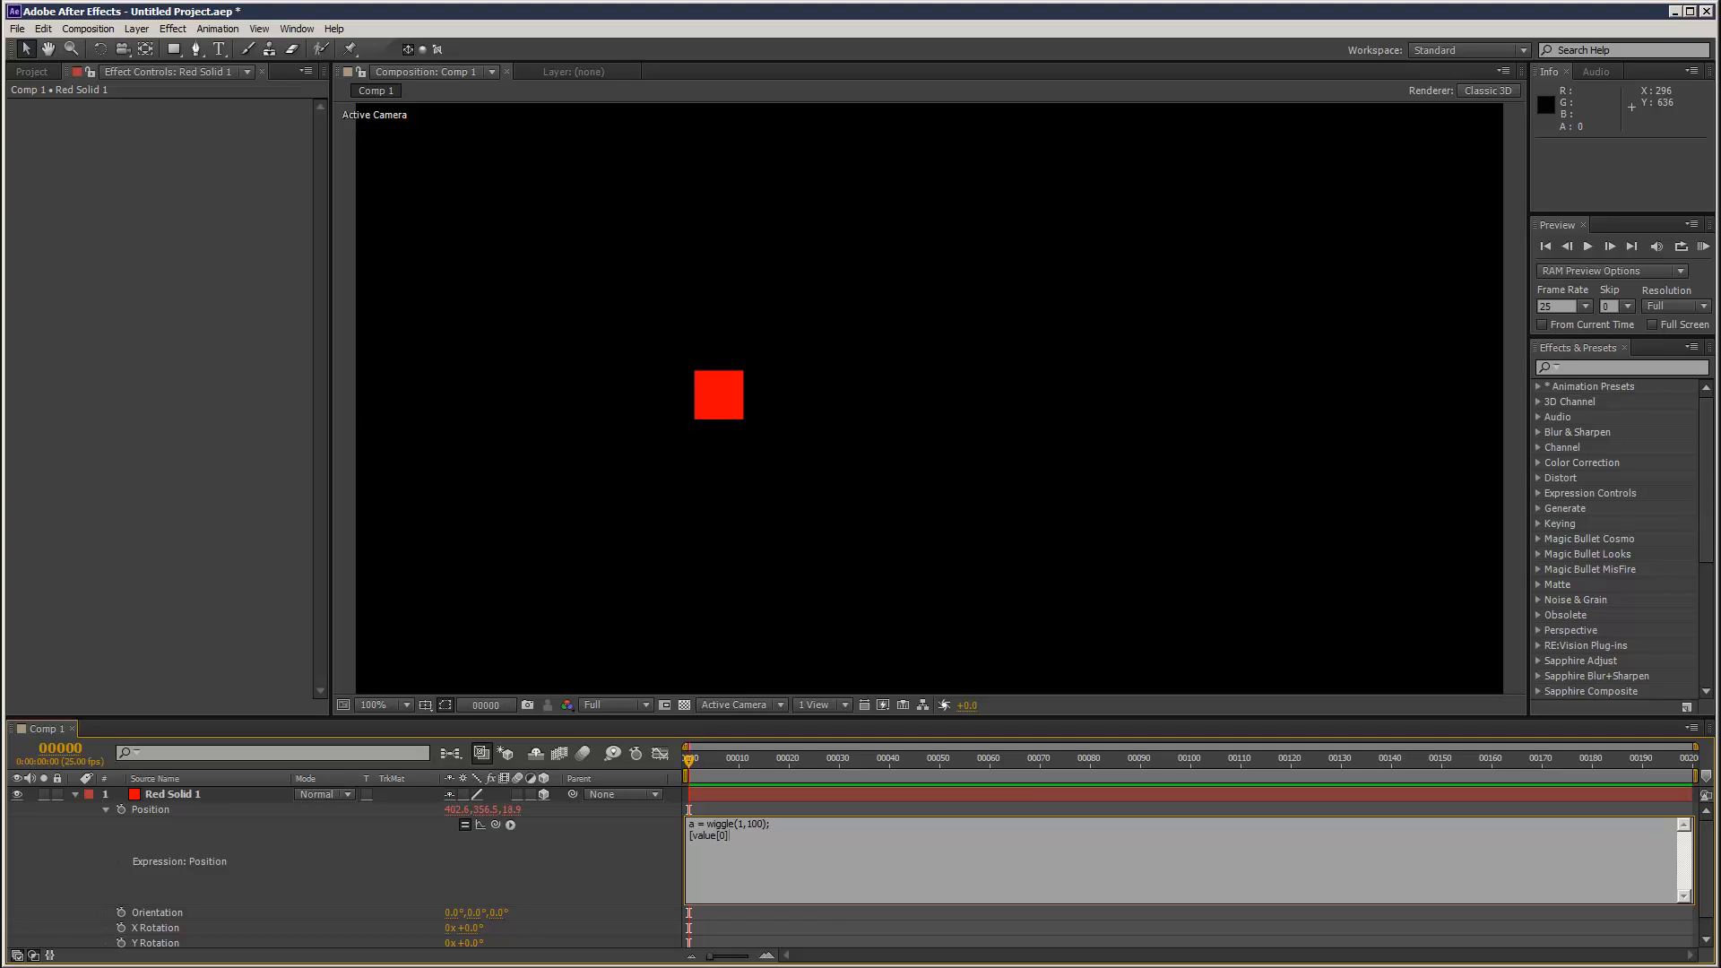
text(,)
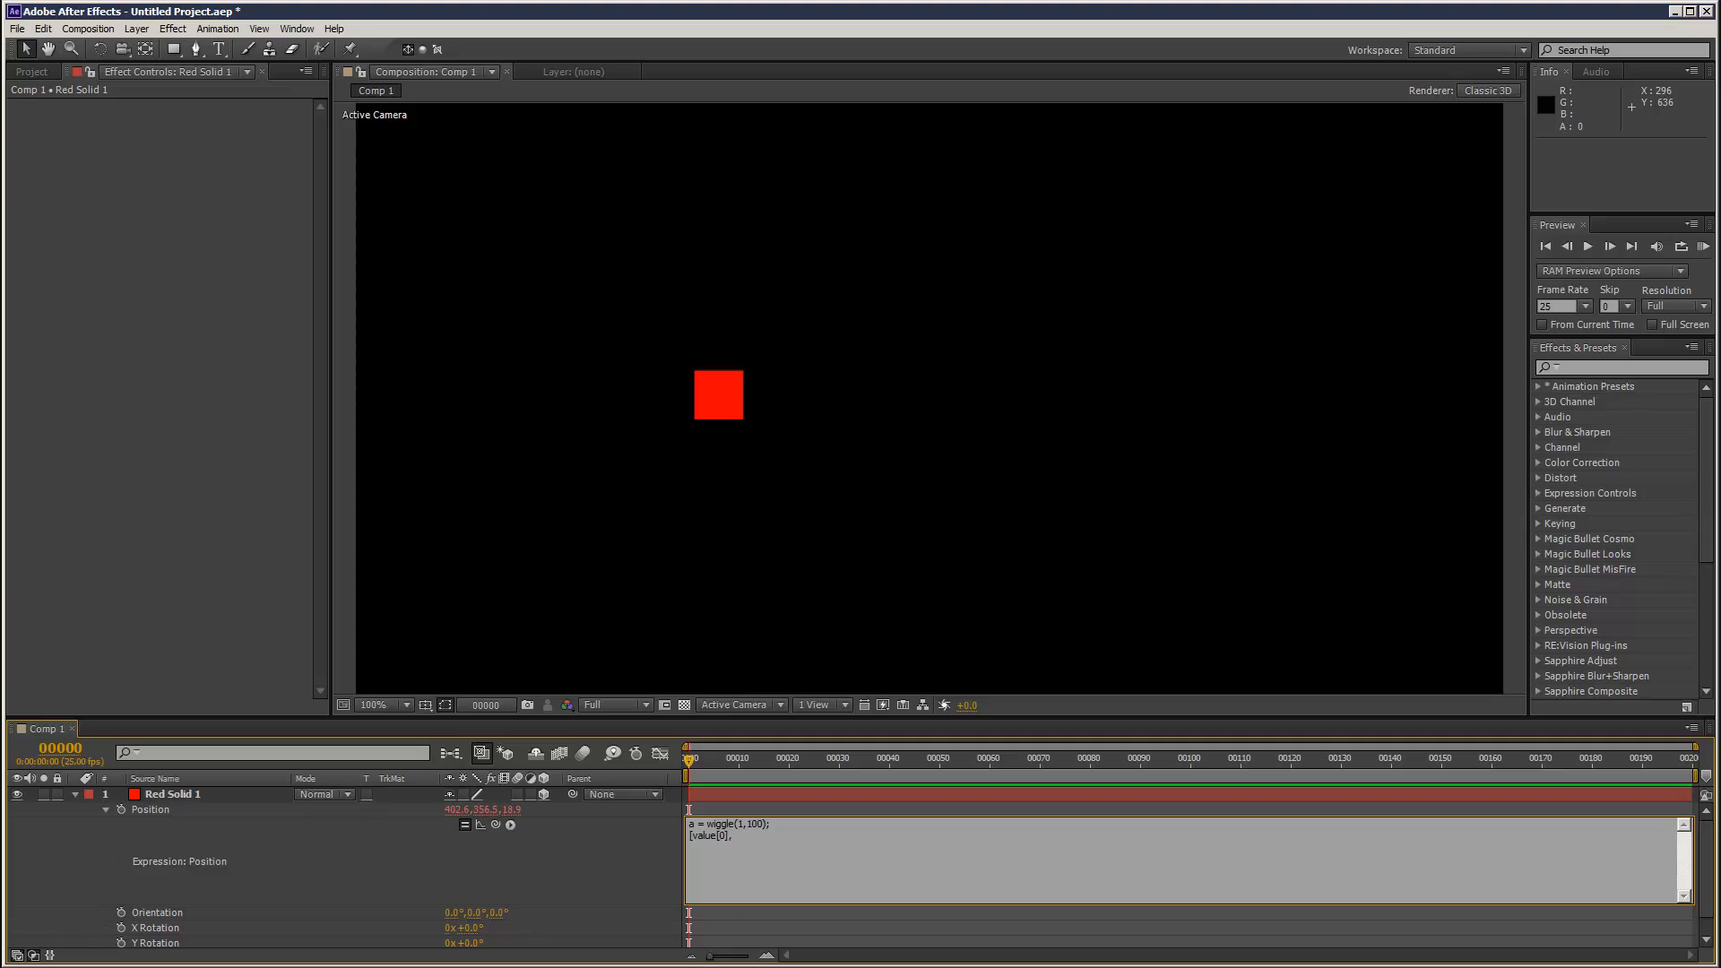
text(a[)
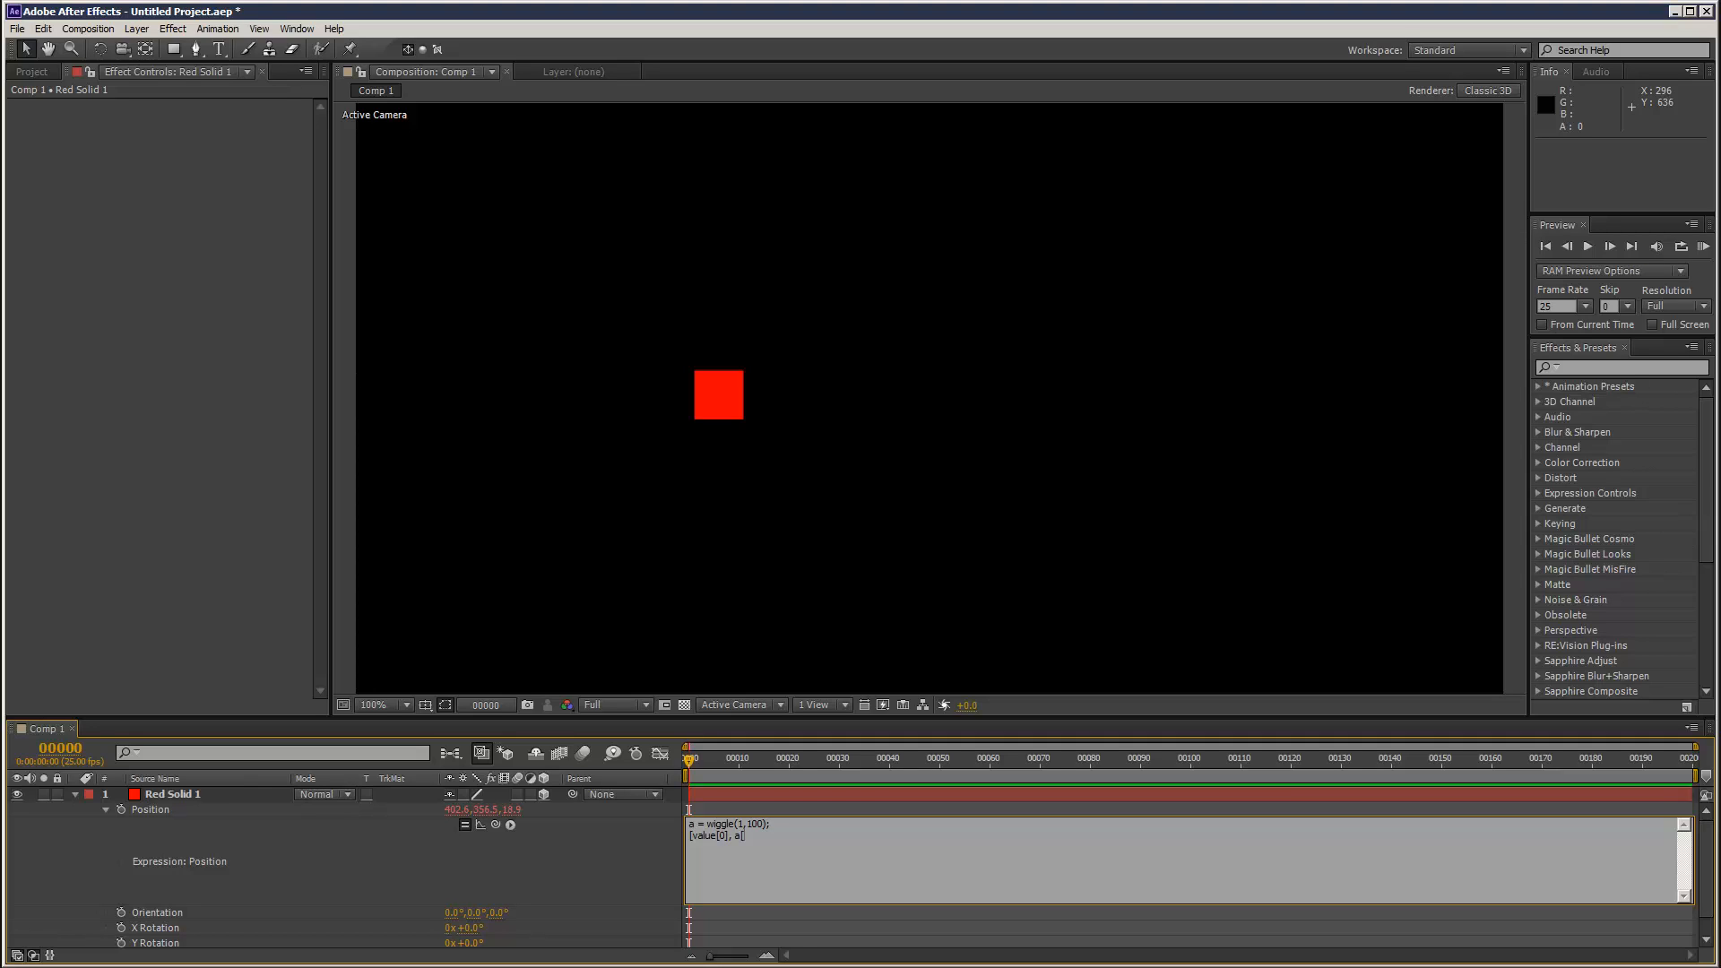
text(1)
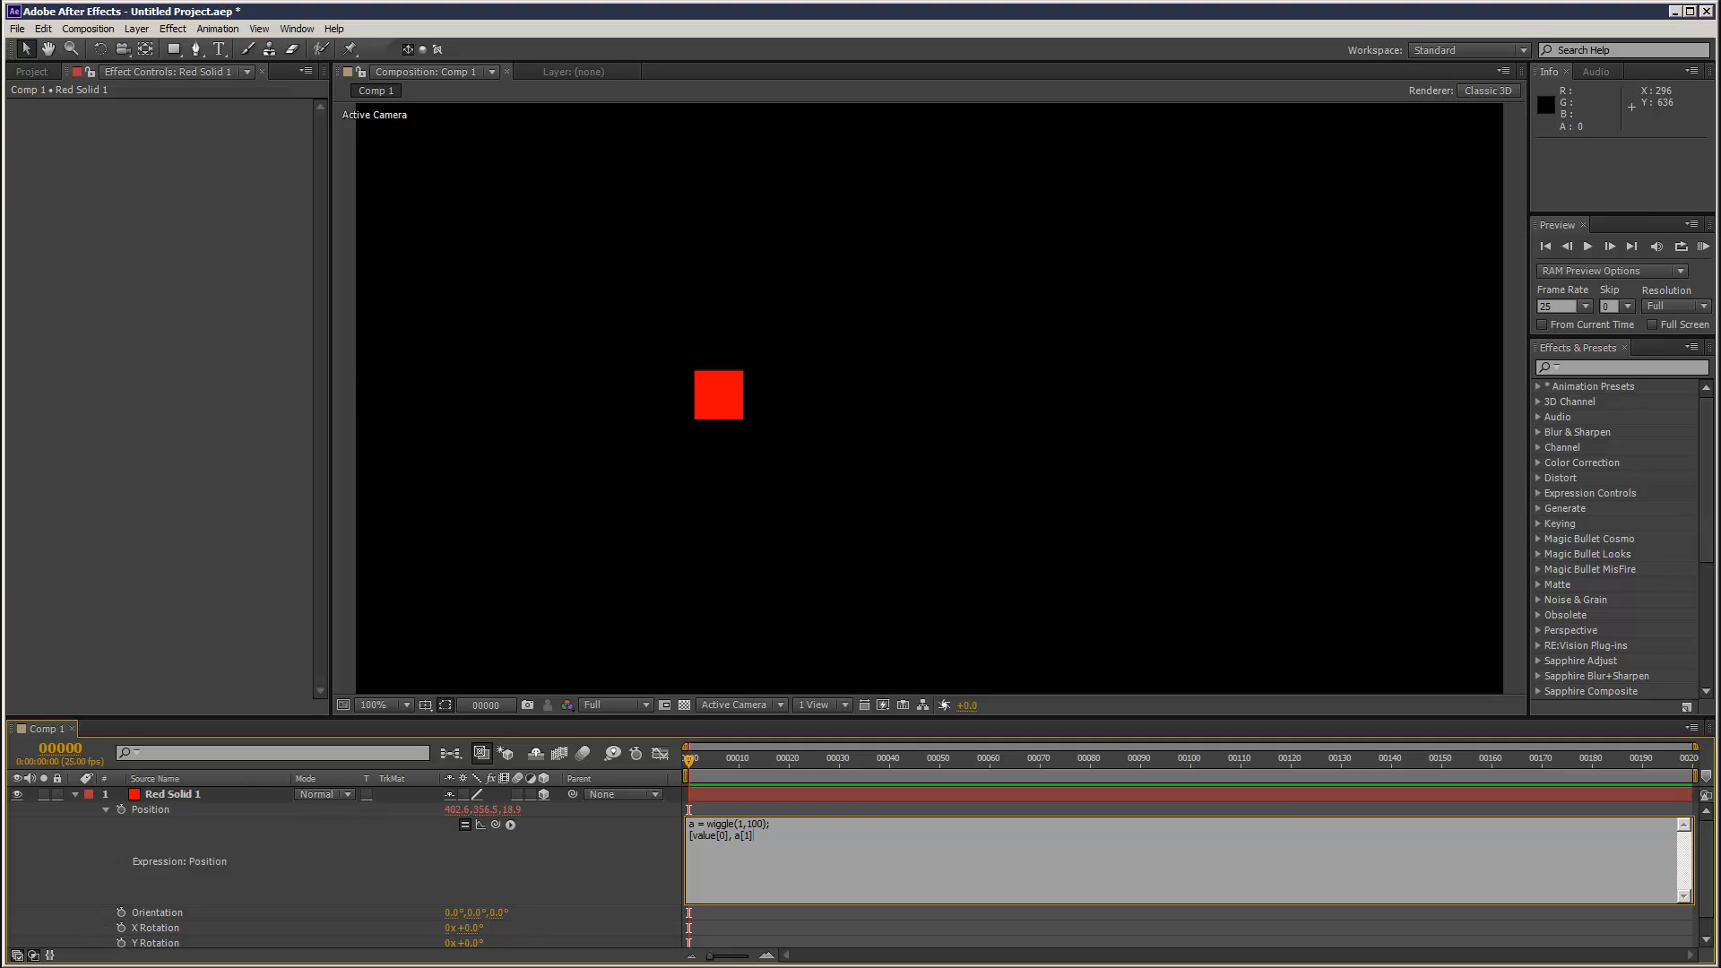
text(value[2)
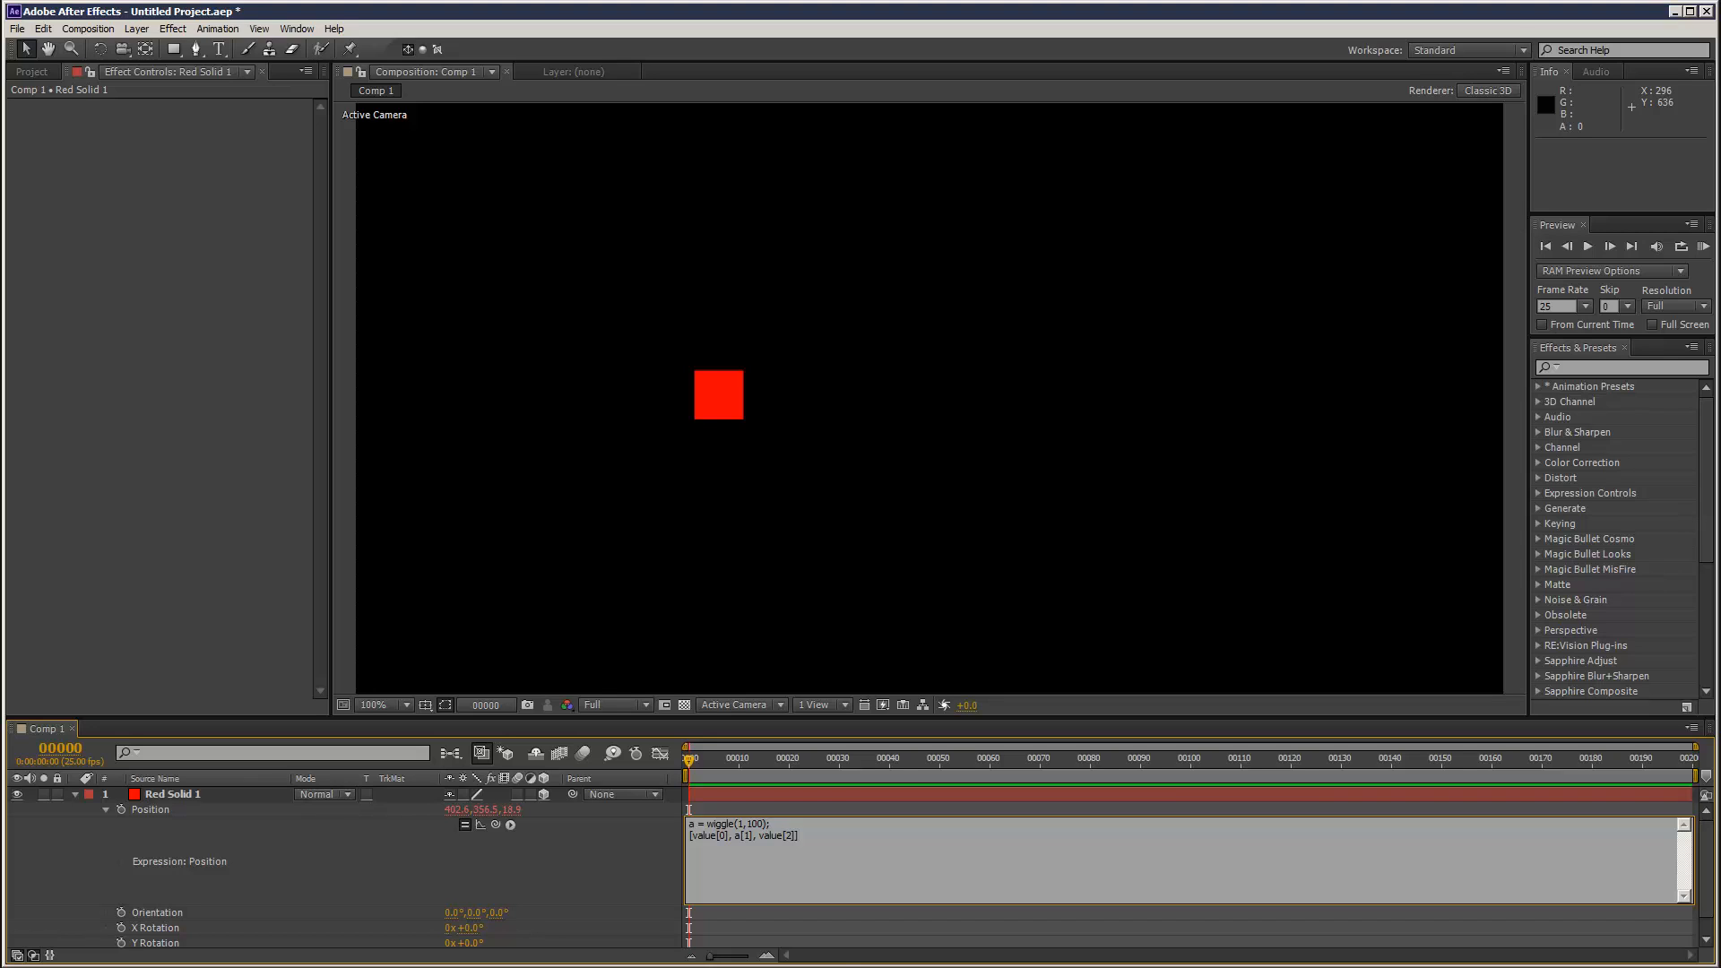
Step: Commit the expression and run a RAM preview of the y-only wiggle
click(696, 756)
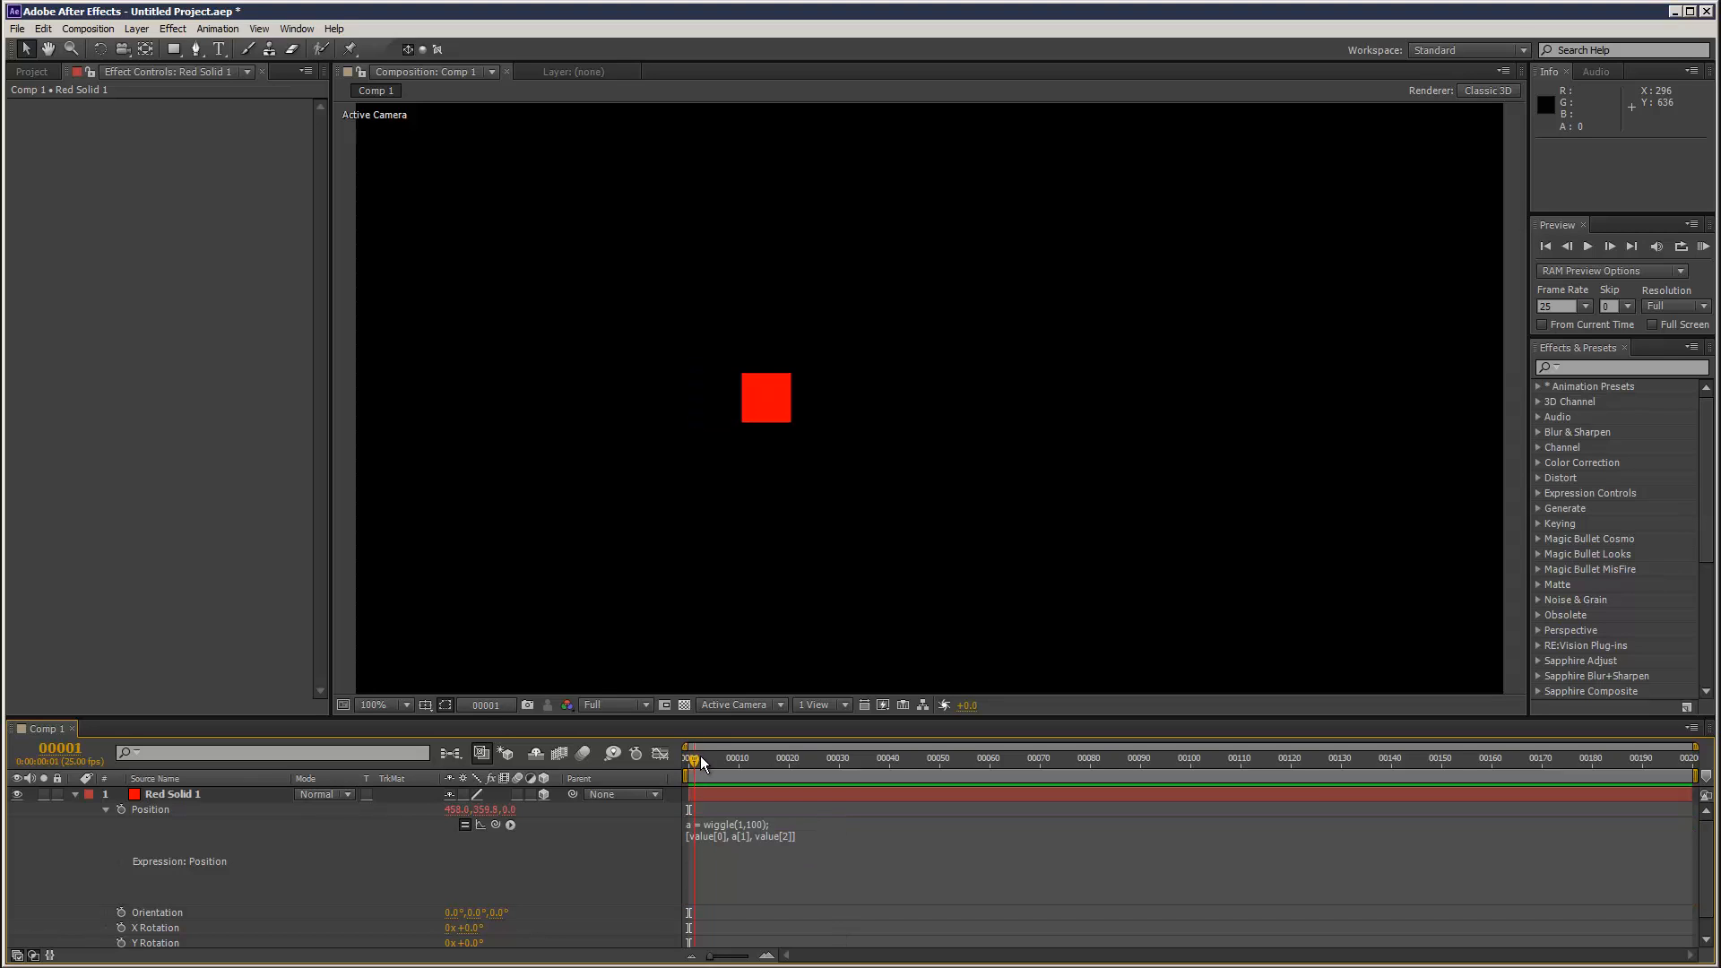
click(938, 758)
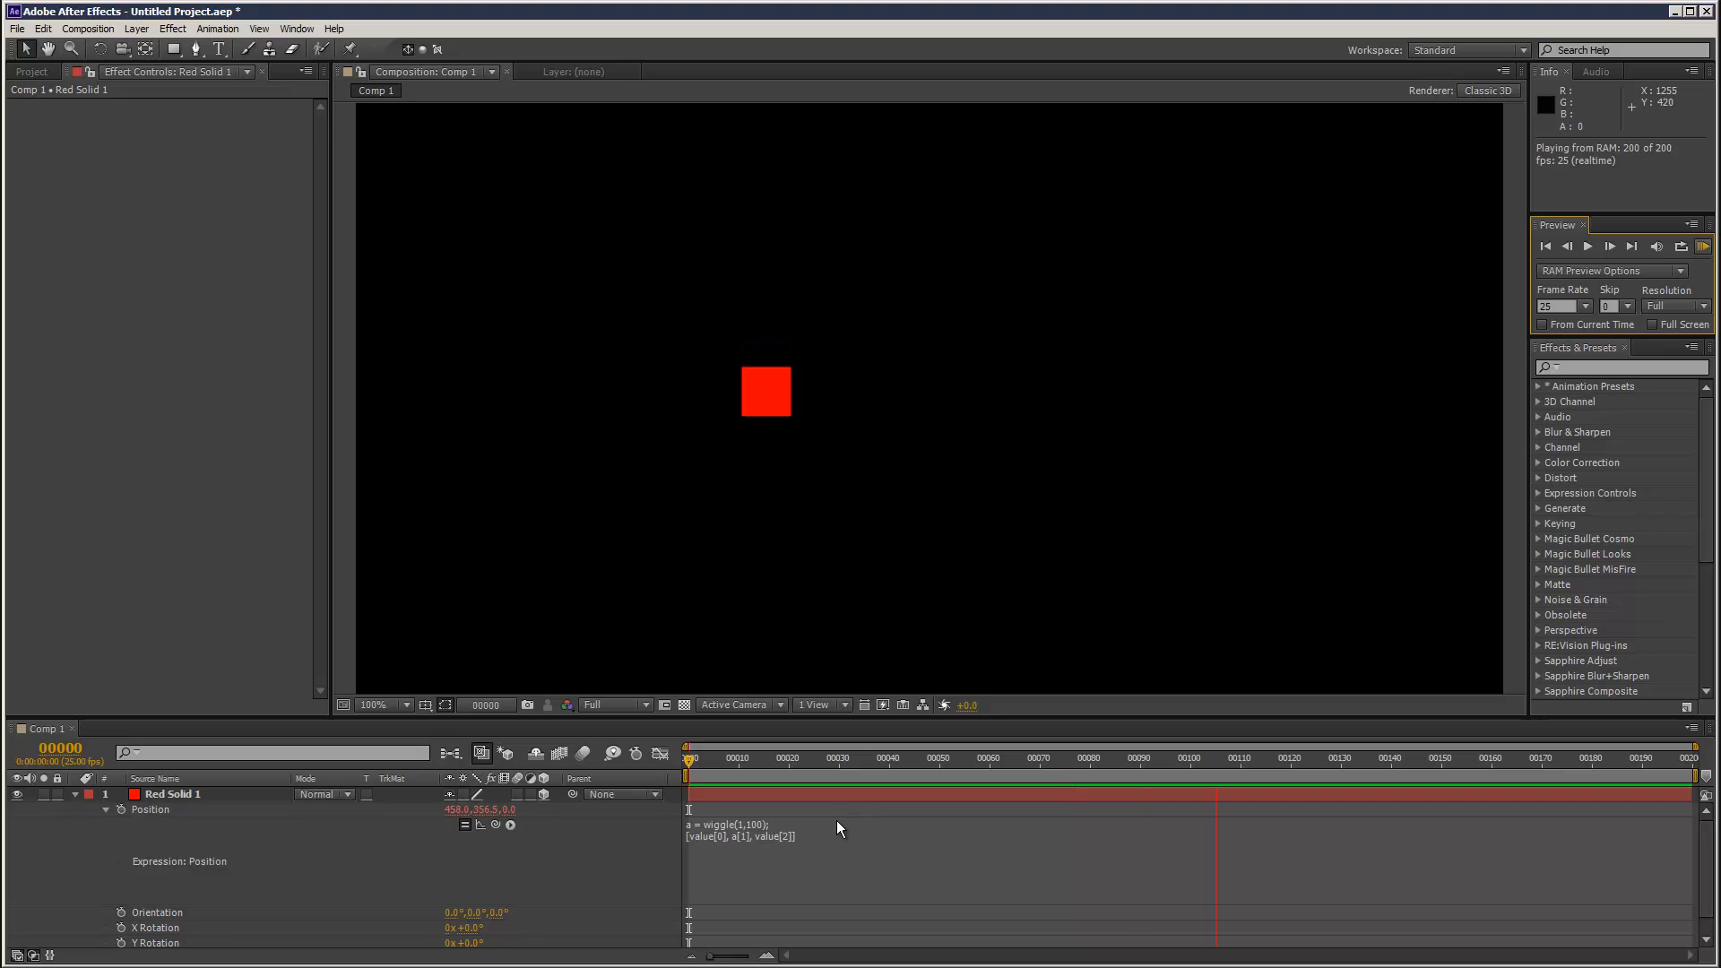
Step: Insert b = wiggle(1,500); so the return array becomes [b[0], a[1], value[2]]
click(822, 841)
text(b =)
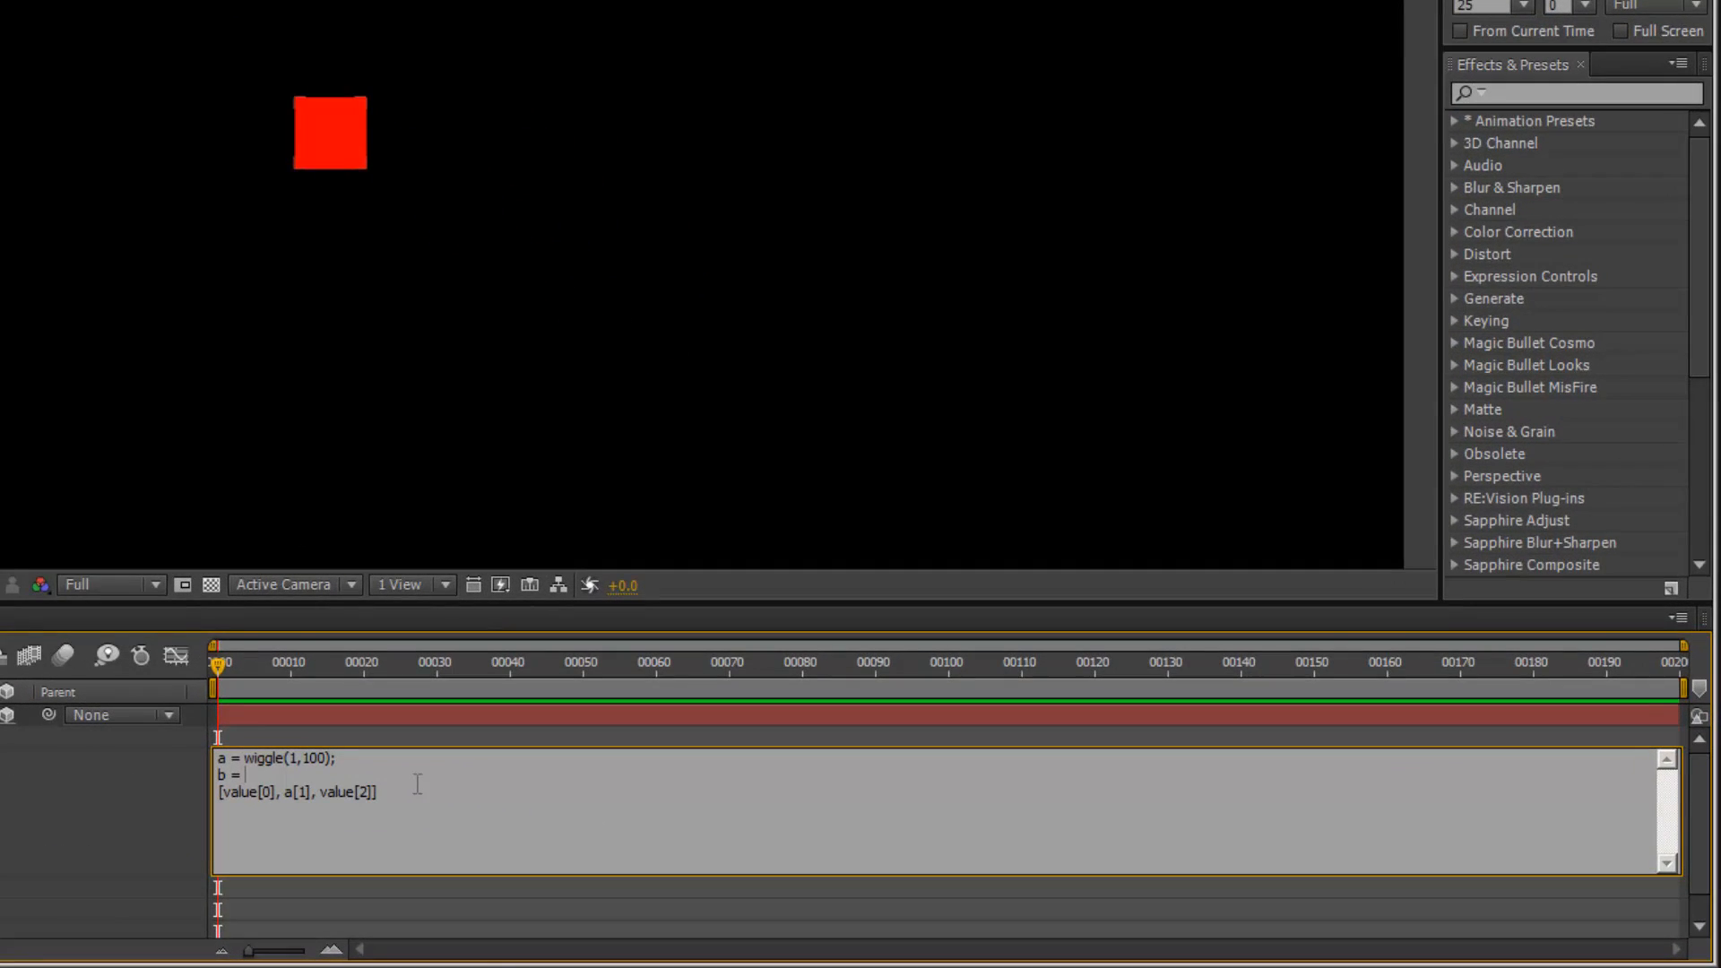
text(wiggle()
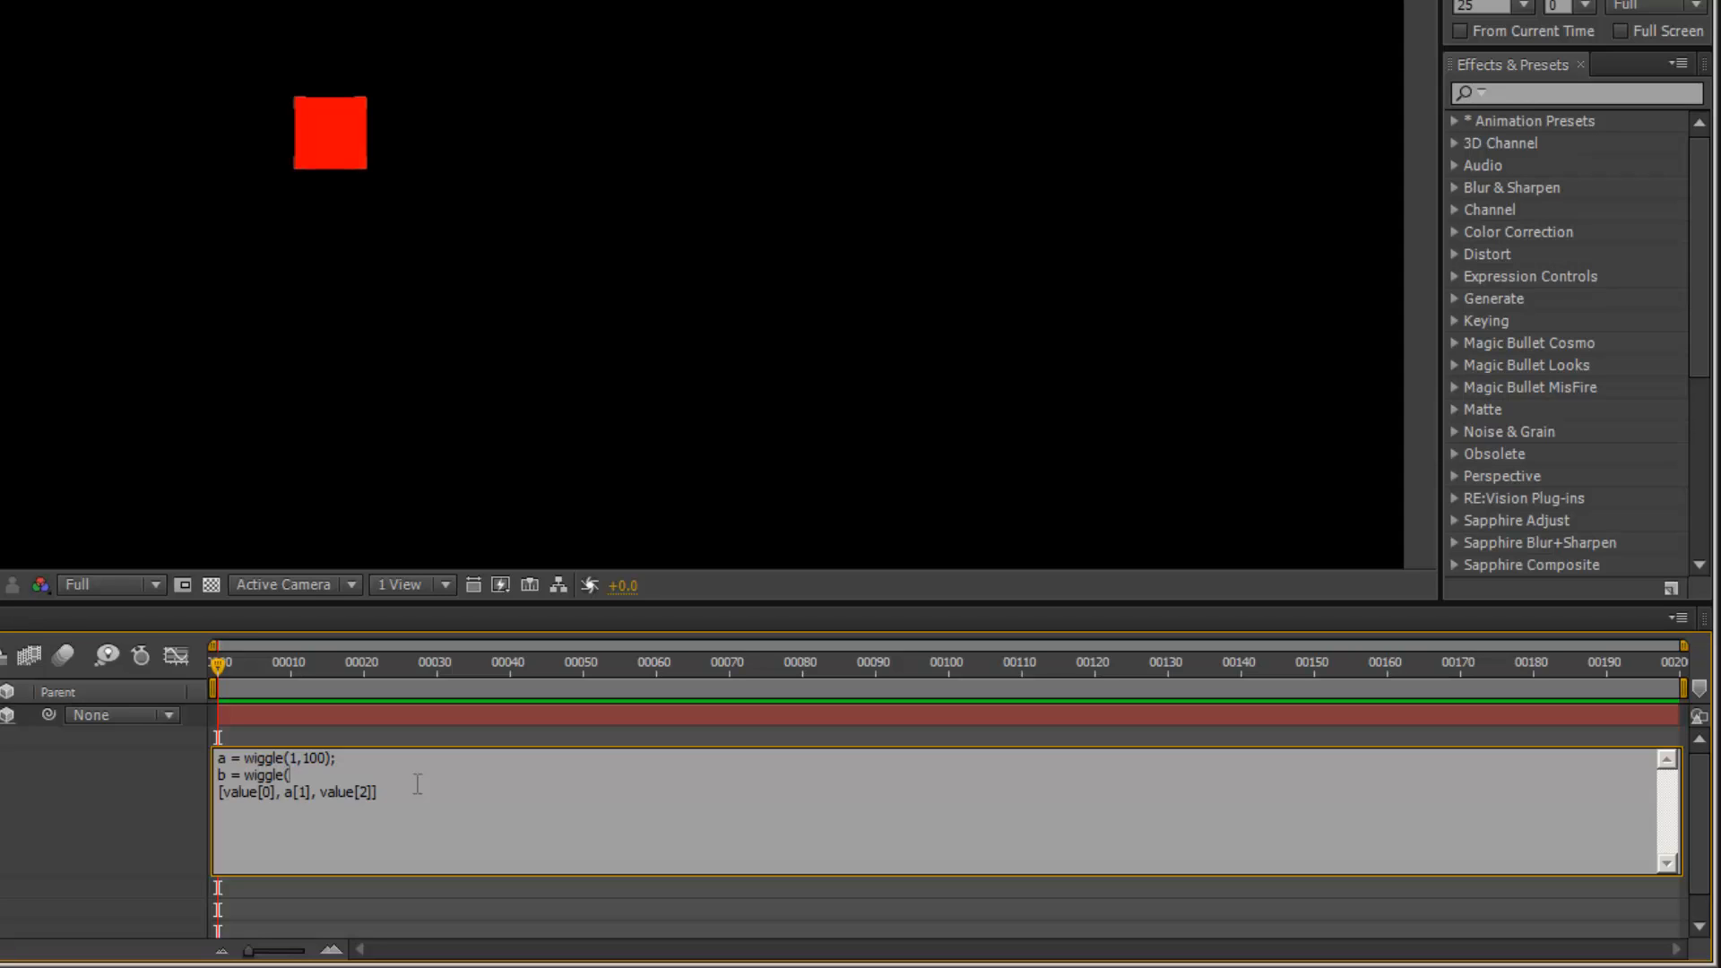
text(1,)
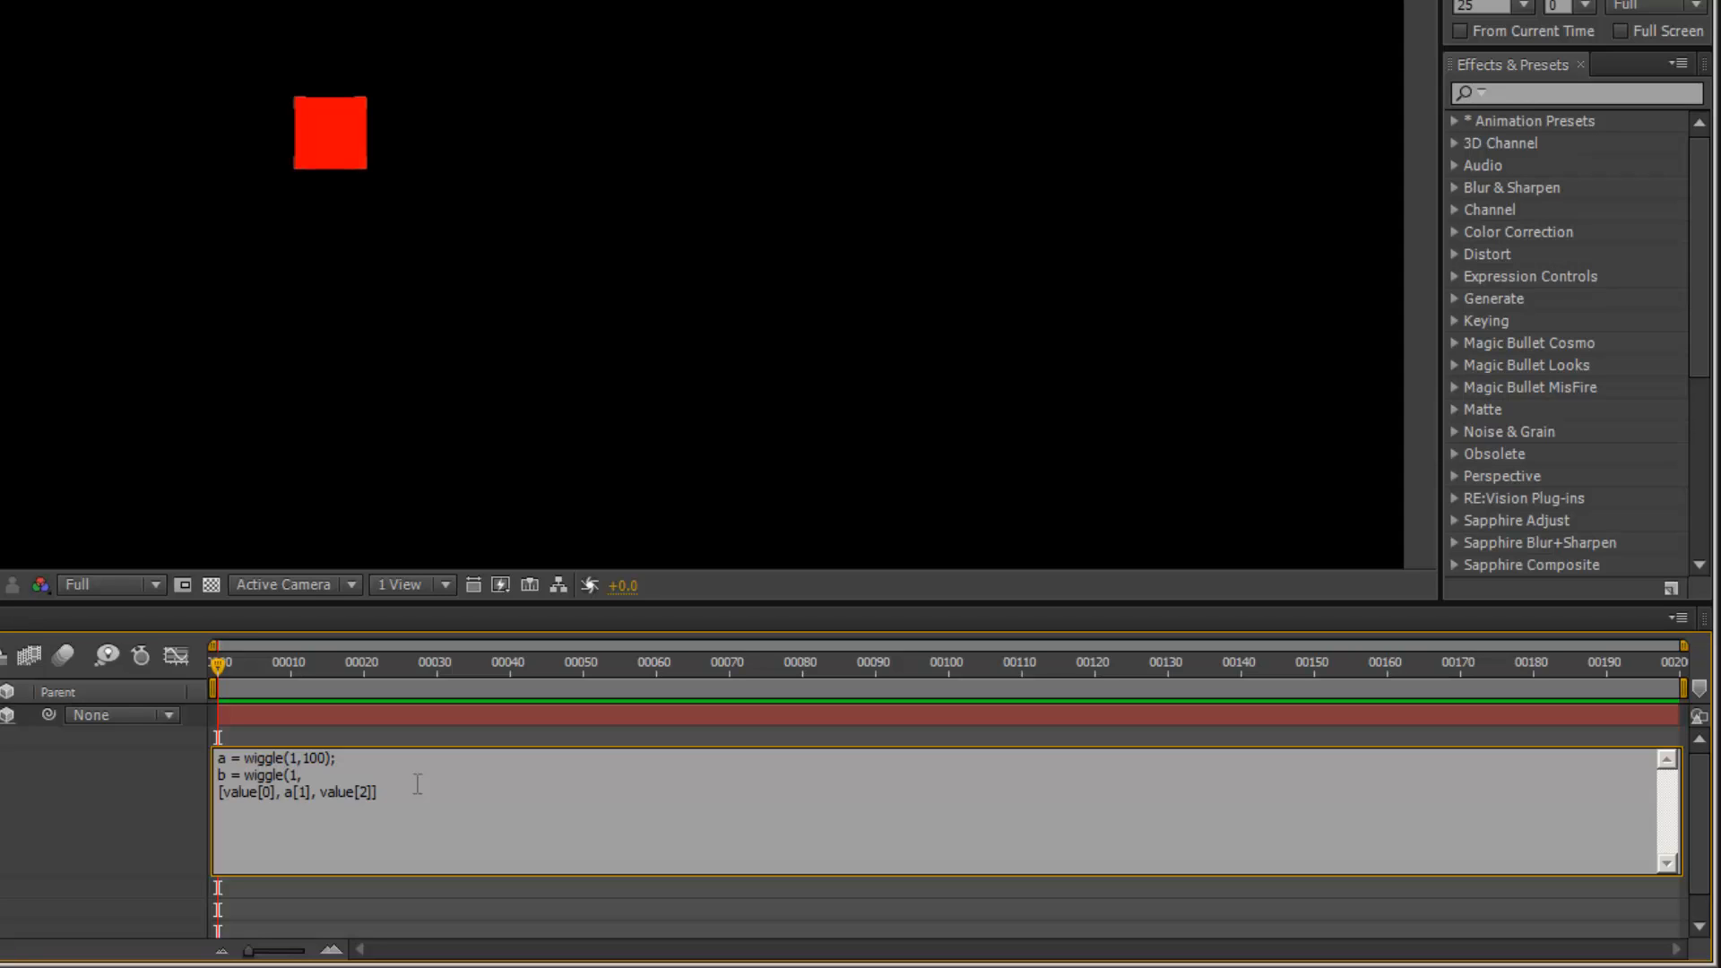
text(500);)
text(b)
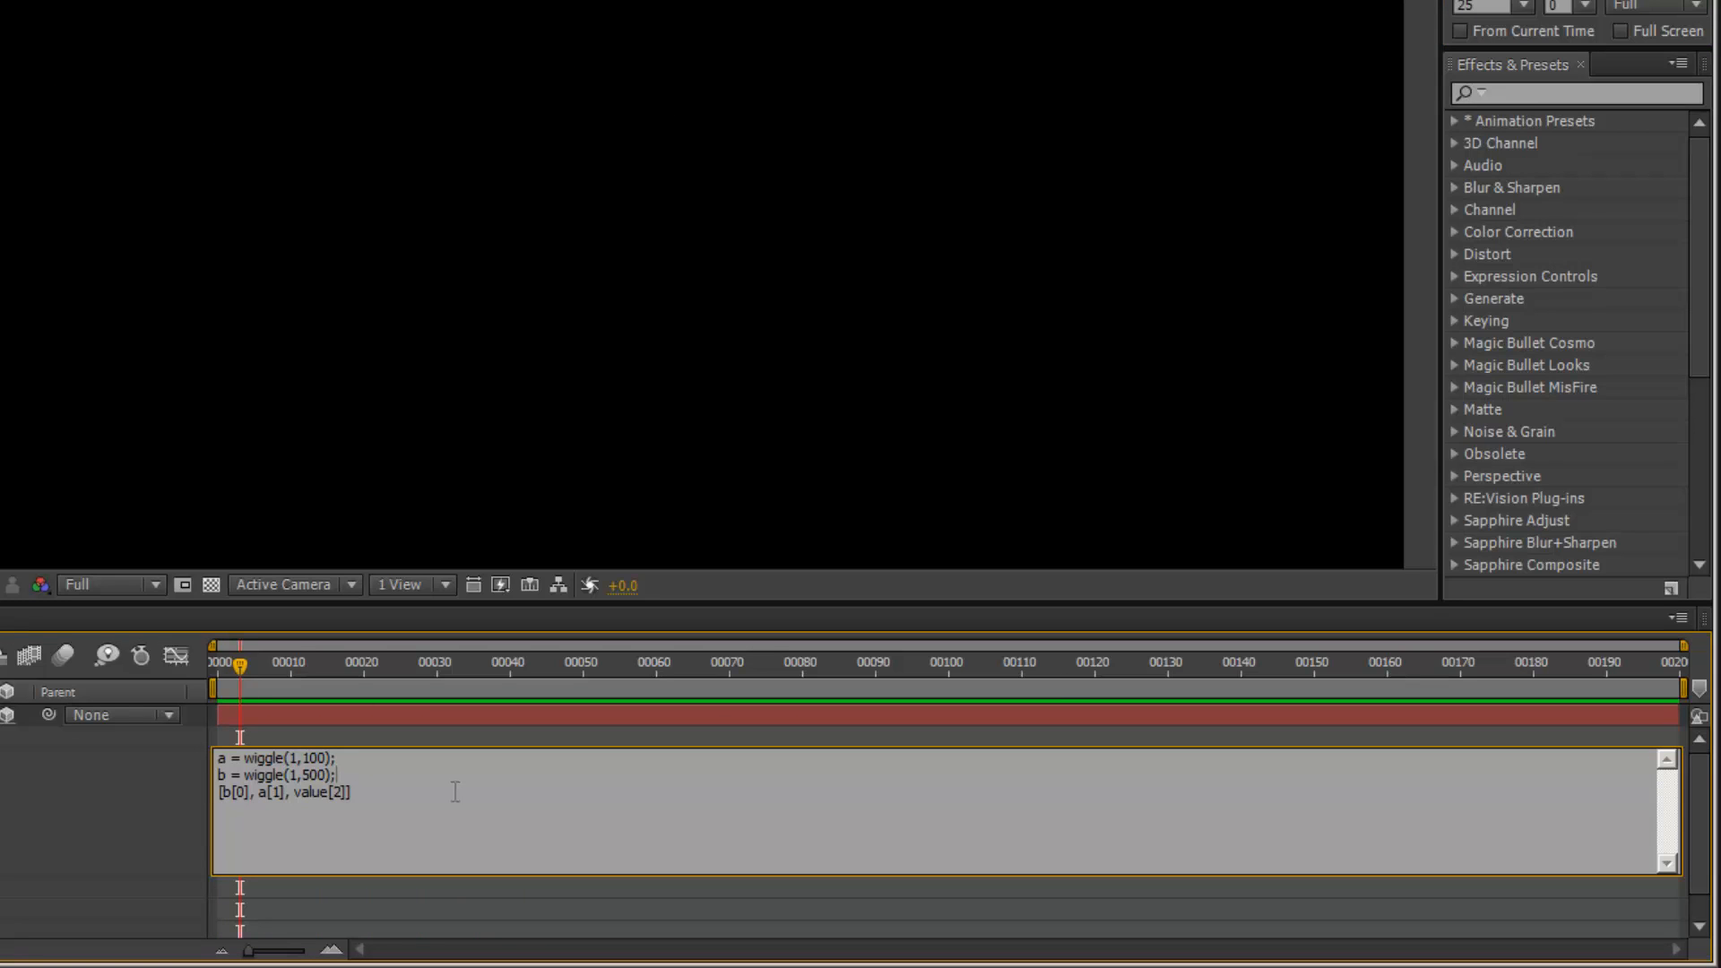
Step: Add the line c=wiggle(2,1000); and select value in value[2] for replacement
text(c=)
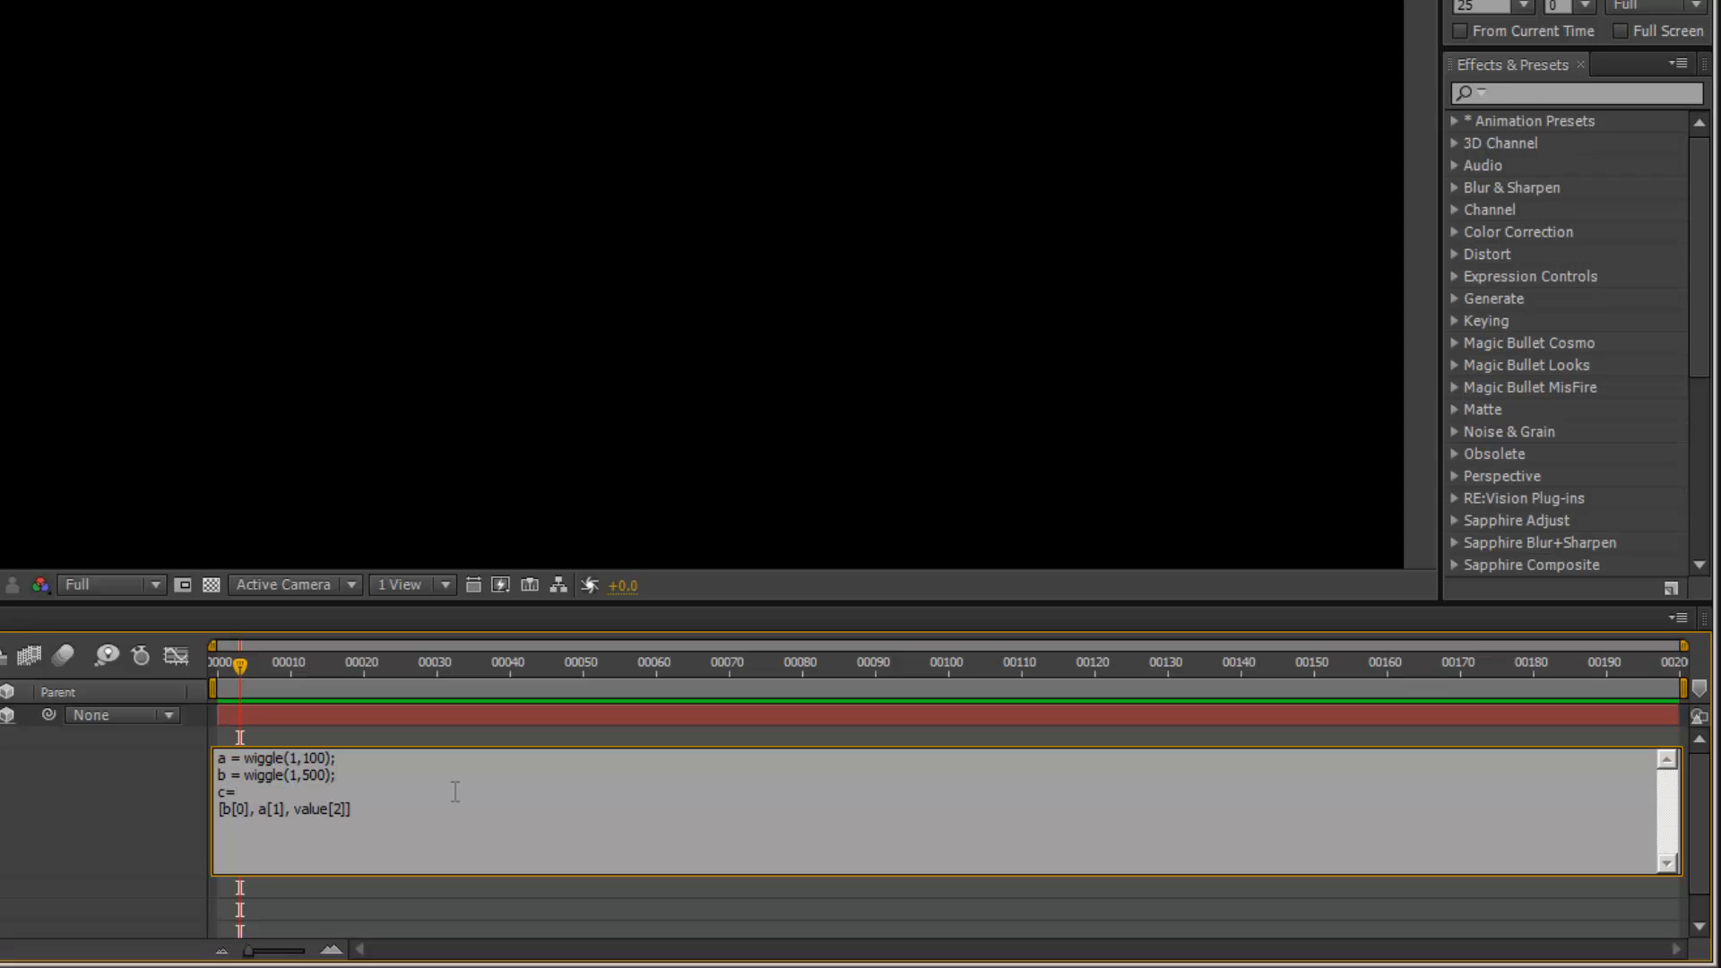
text(wiggle)
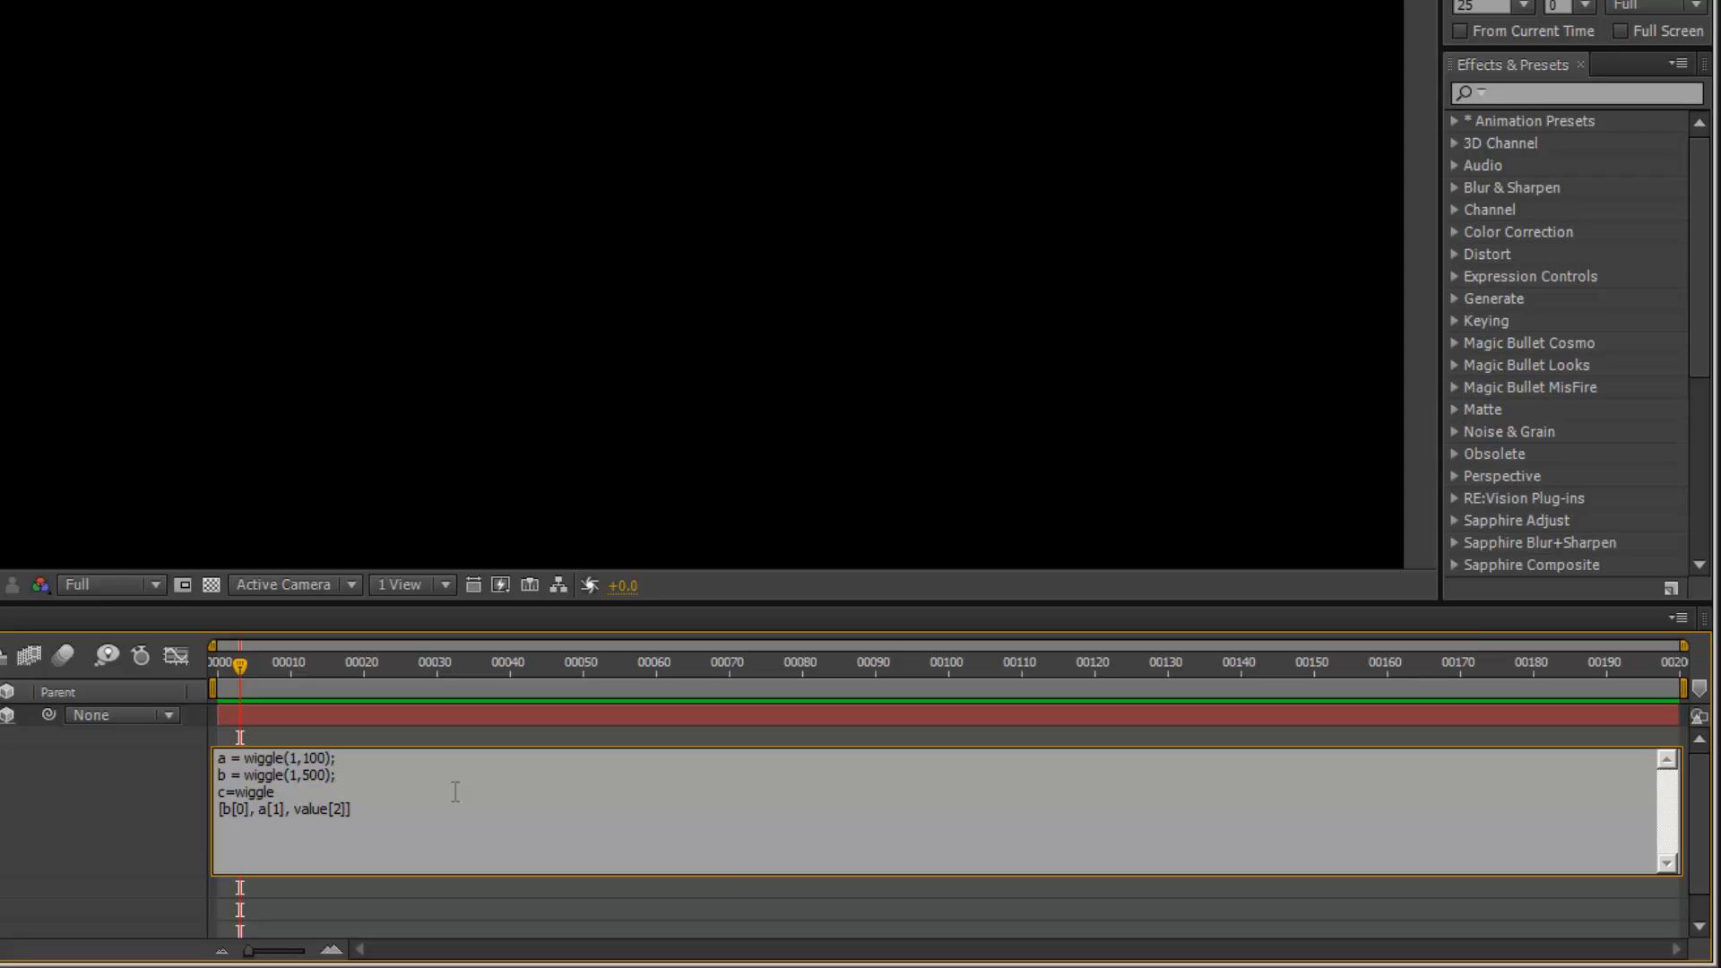
text((2,1000);)
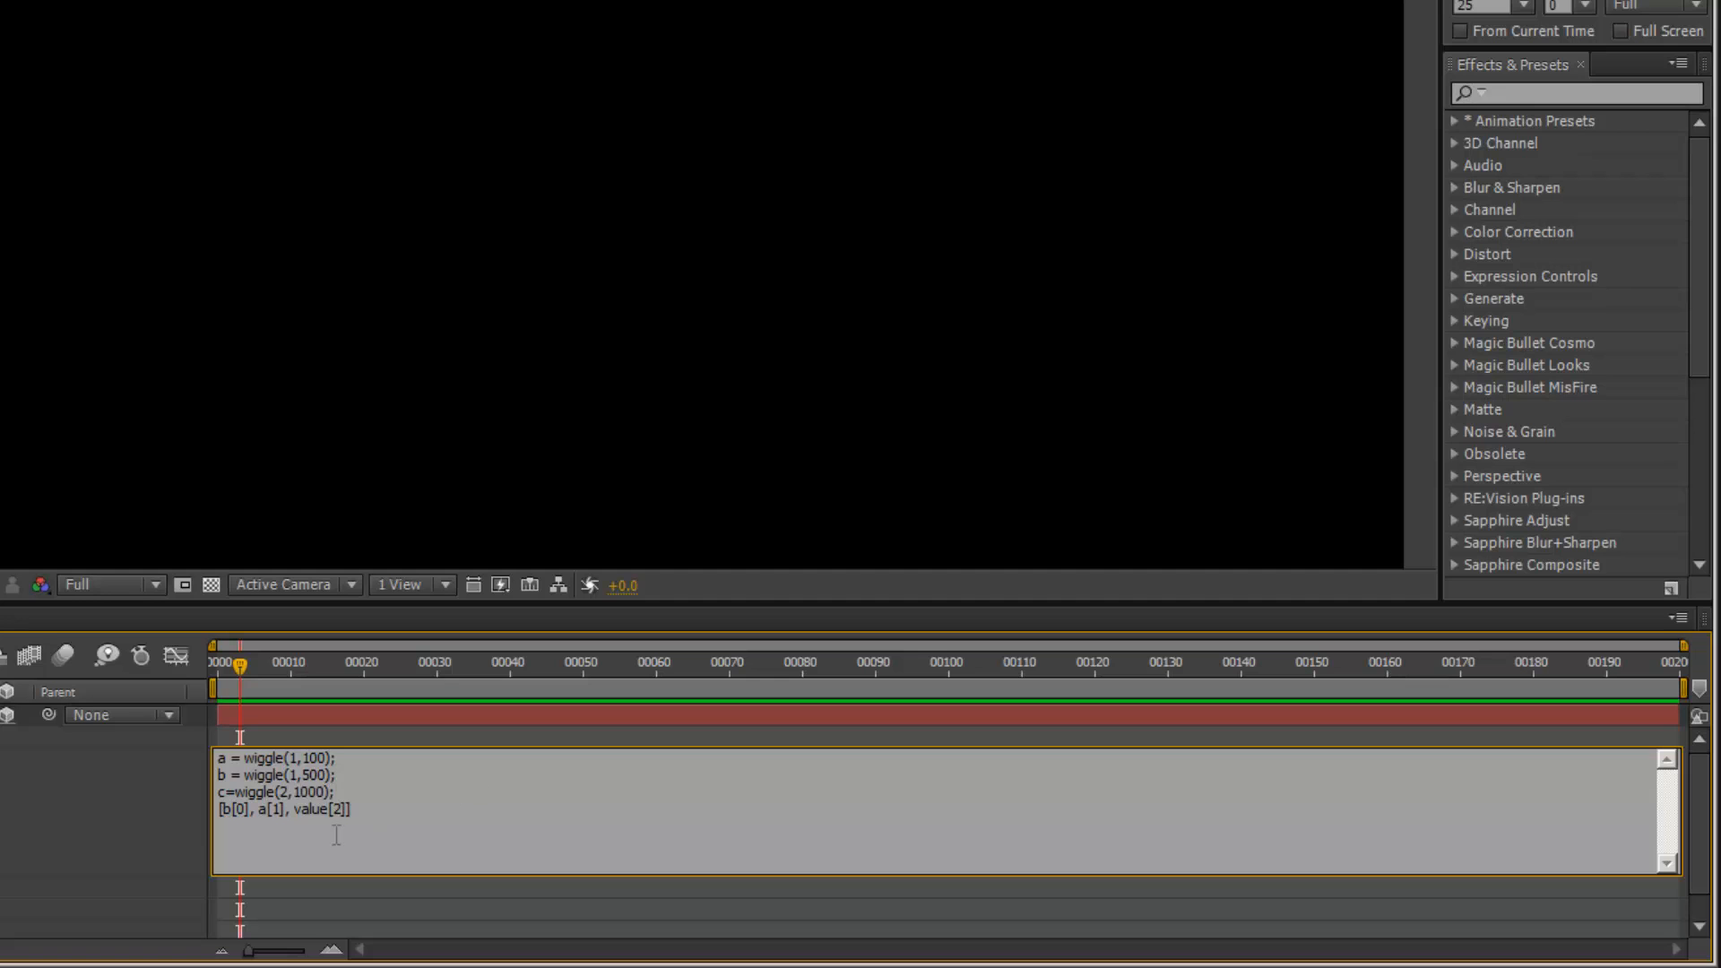
double_click(310, 810)
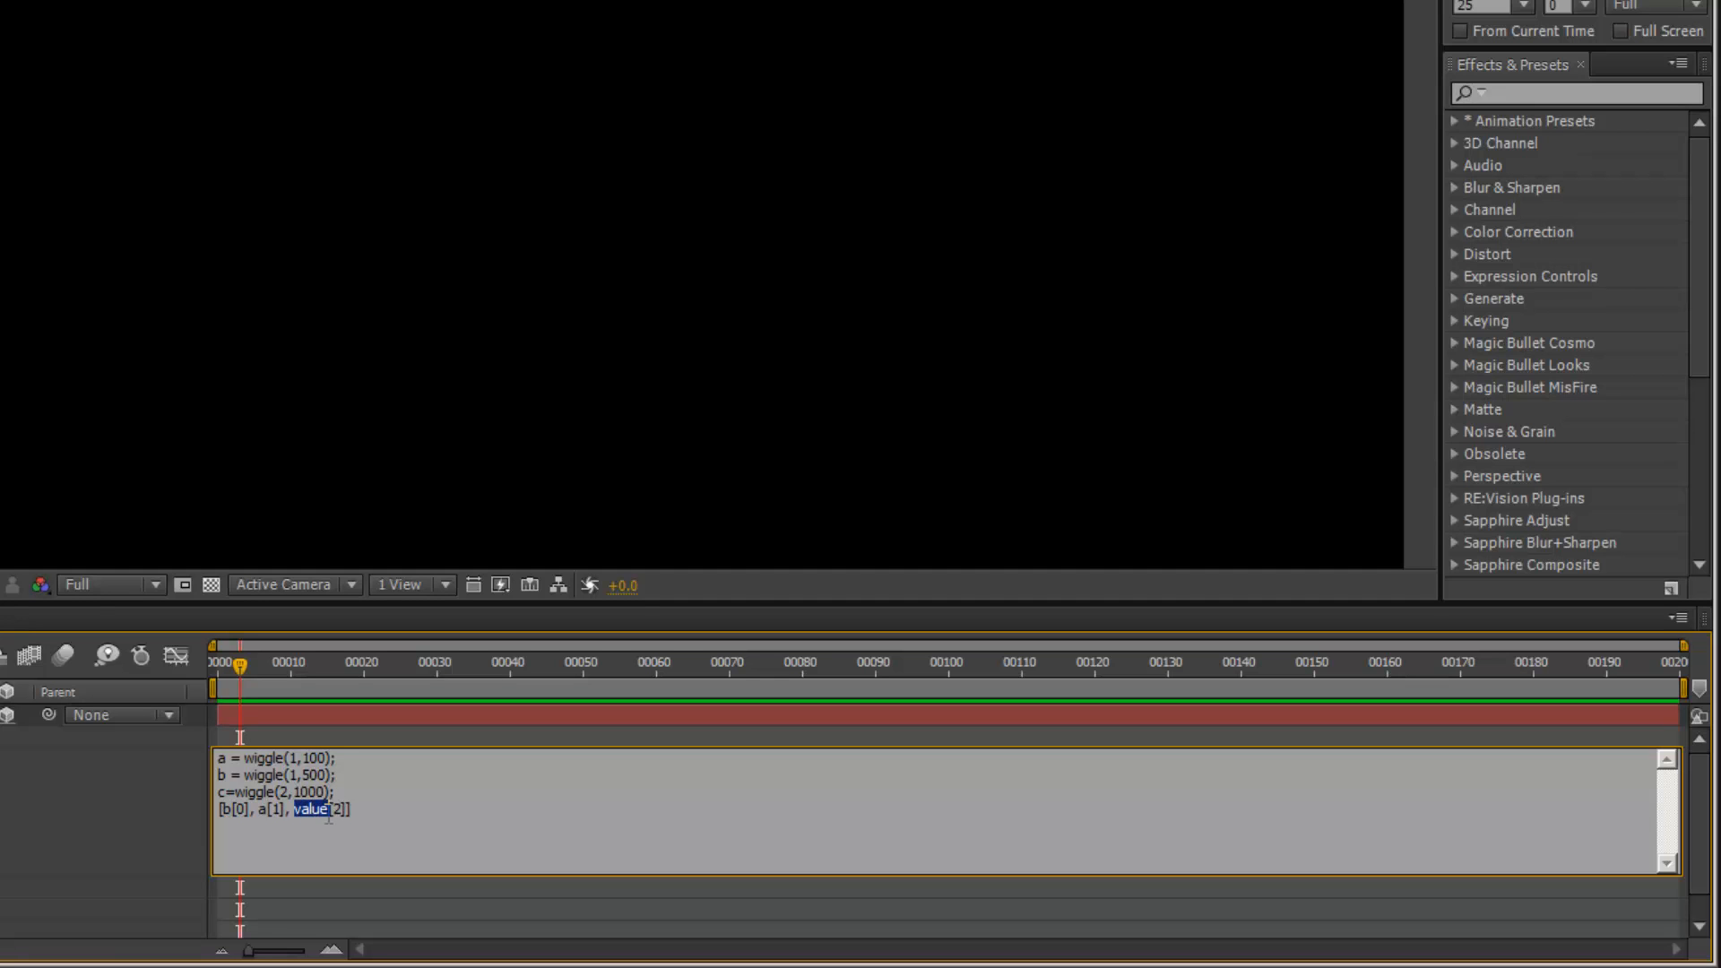